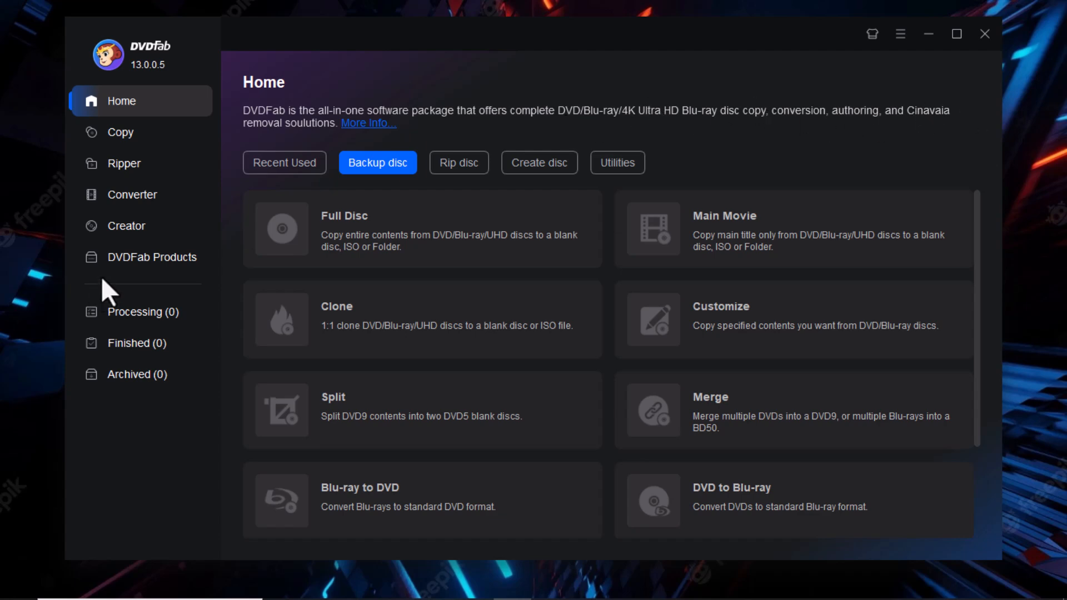
Browse the Home page's recent features and backup options, then visit the software download page
{"action": "left_click", "coordinate": [283, 162]}
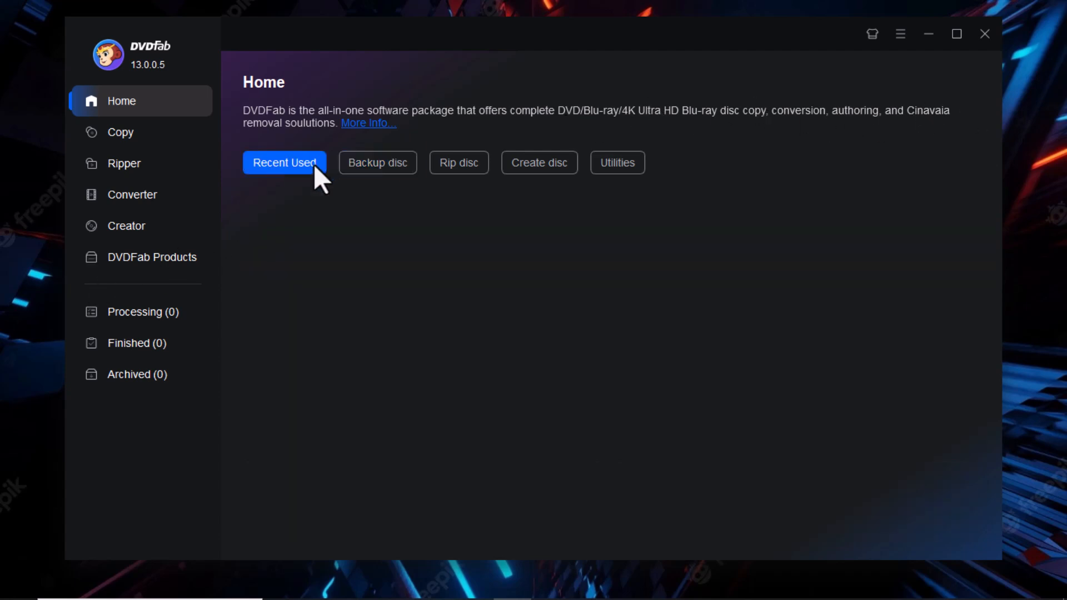
{"action": "left_click", "coordinate": [377, 162]}
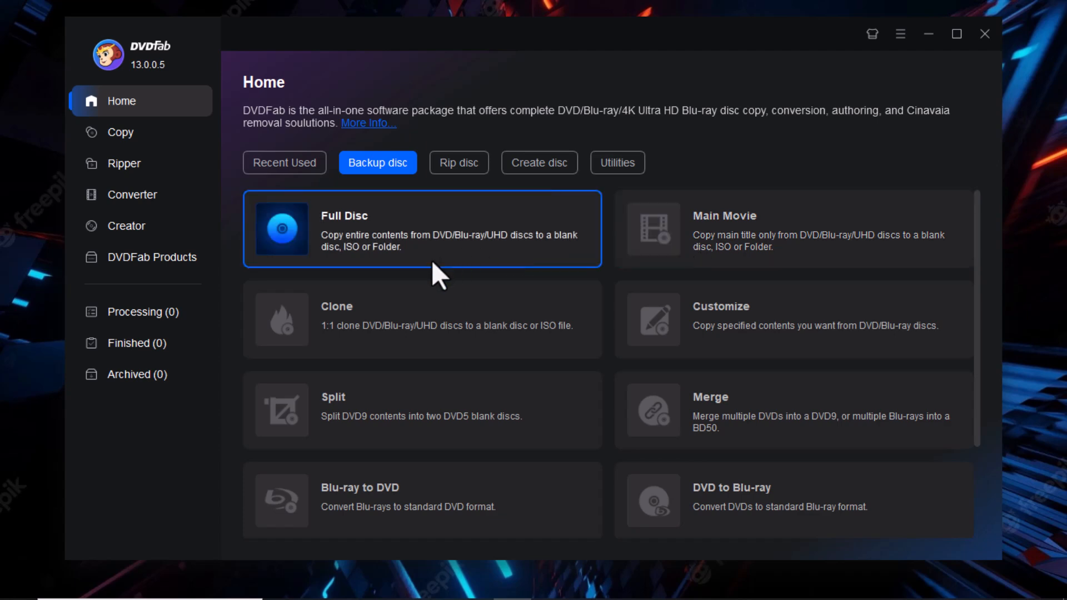
{"action": "mouse_move", "coordinate": [164, 140]}
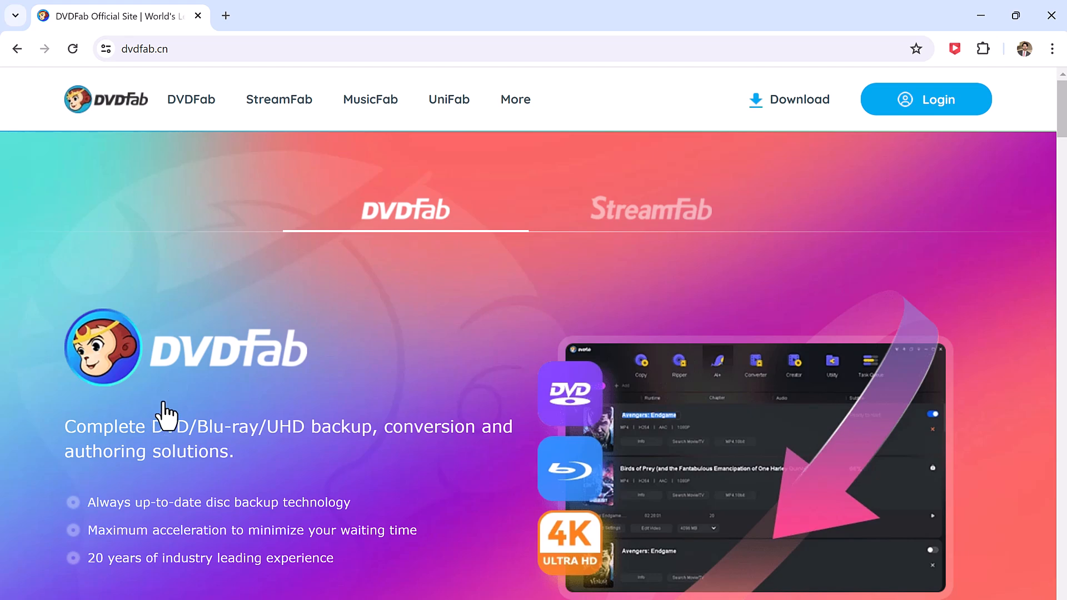
{"action": "mouse_move", "coordinate": [396, 464]}
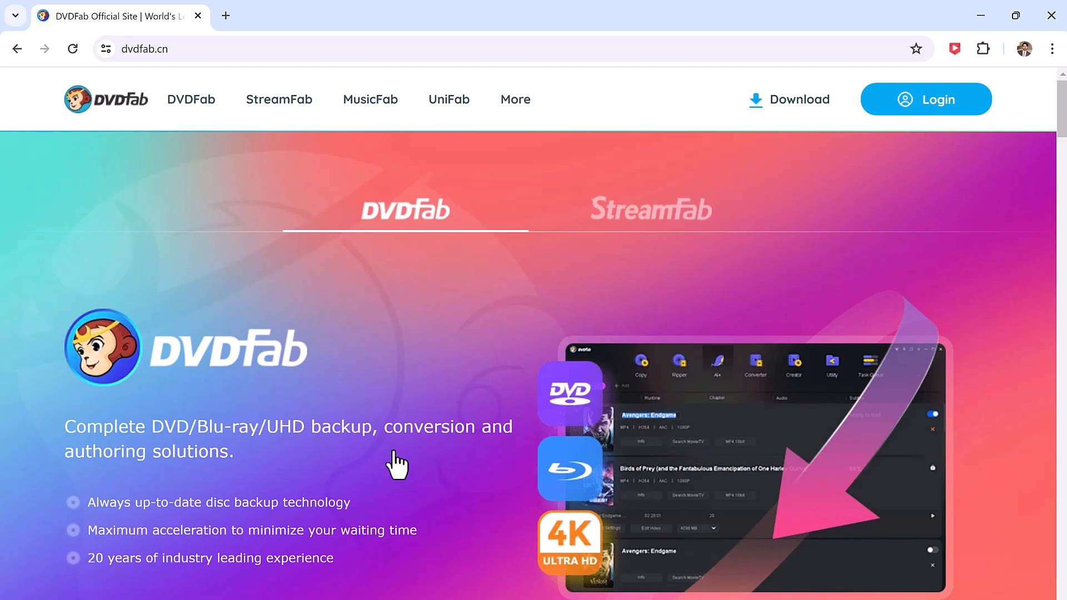
{"action": "scroll", "scroll_direction": "down", "scroll_amount": 3}
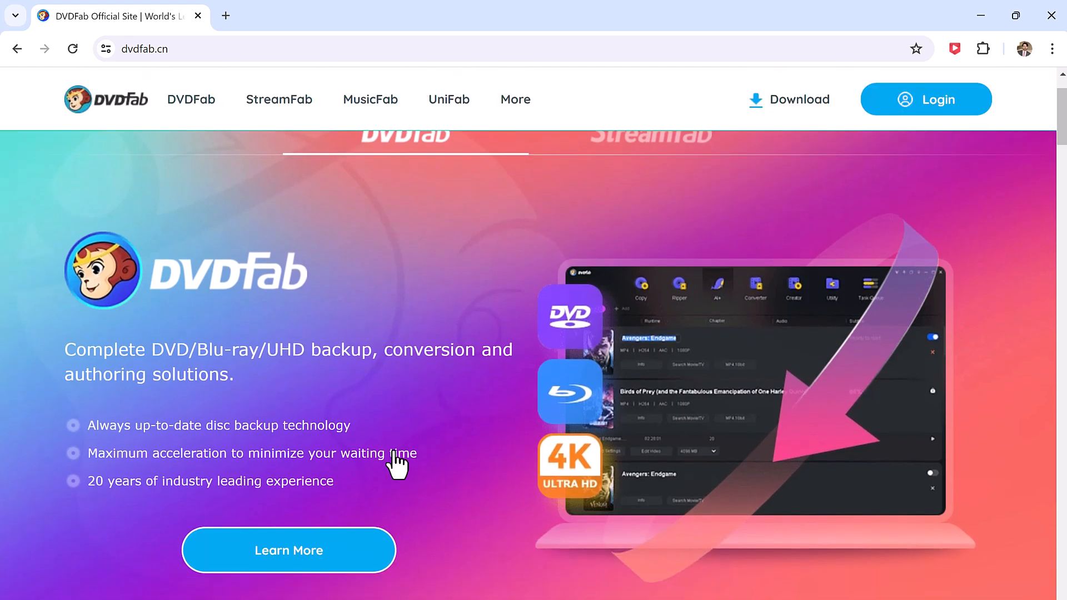
{"action": "scroll", "scroll_direction": "down", "scroll_amount": 3}
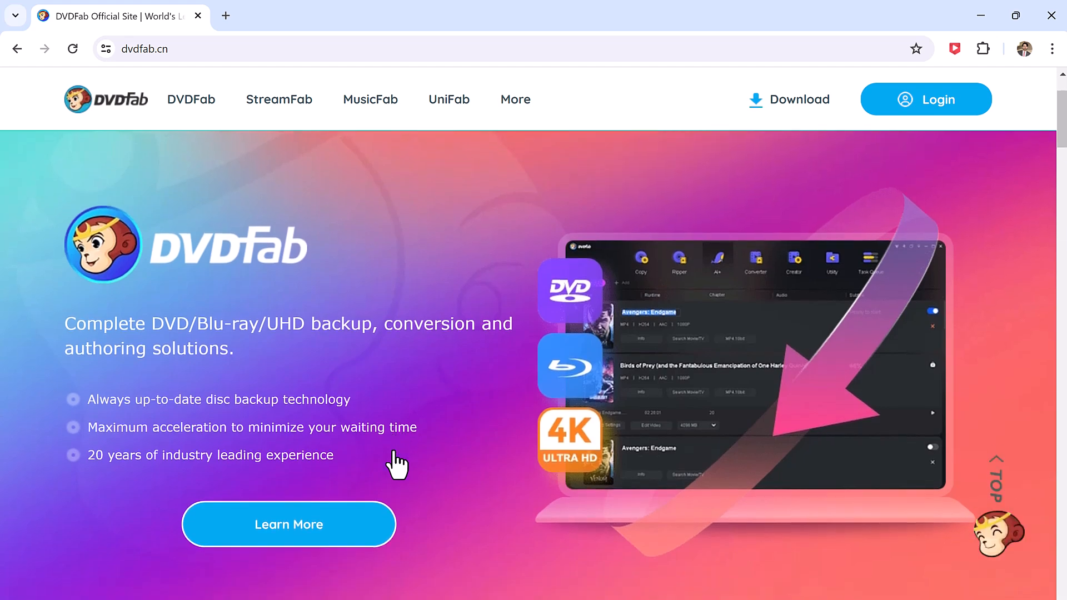
{"action": "mouse_move", "coordinate": [439, 508]}
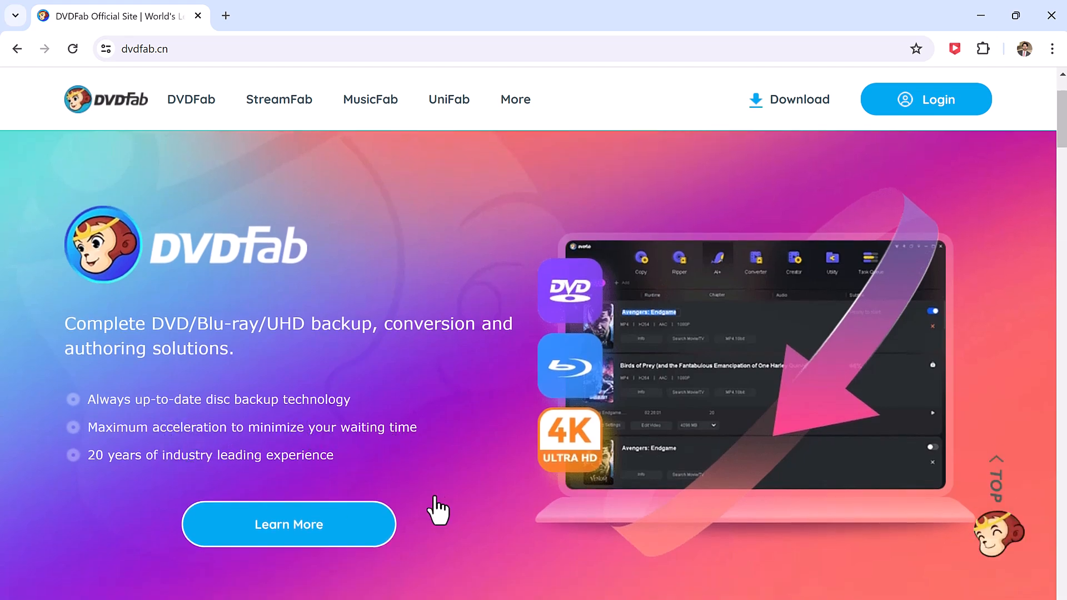
{"action": "scroll", "scroll_direction": "down", "scroll_amount": 3}
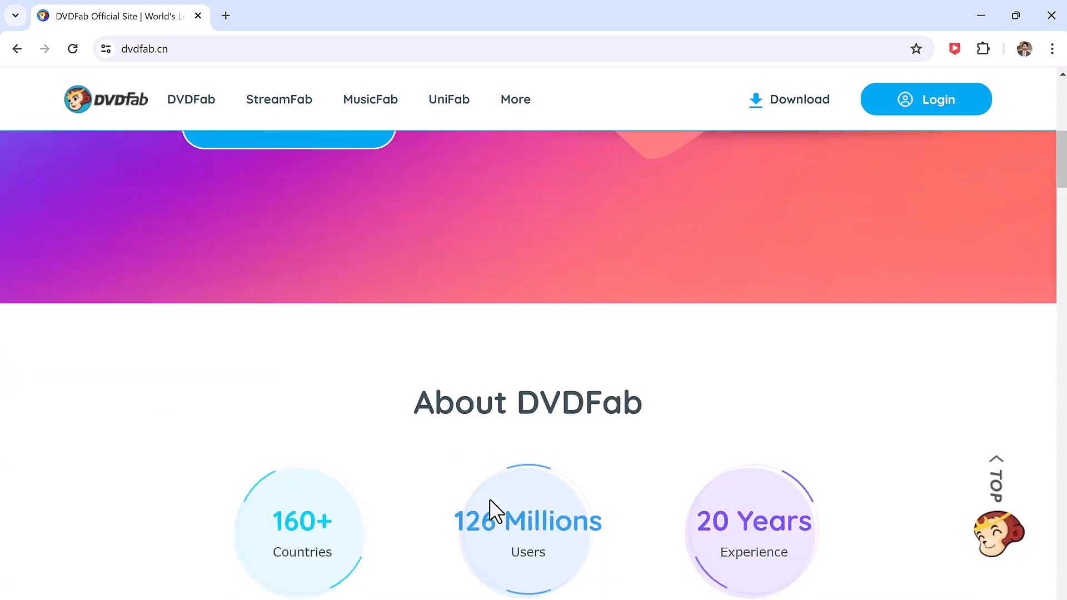
{"action": "scroll", "scroll_direction": "down", "scroll_amount": 3}
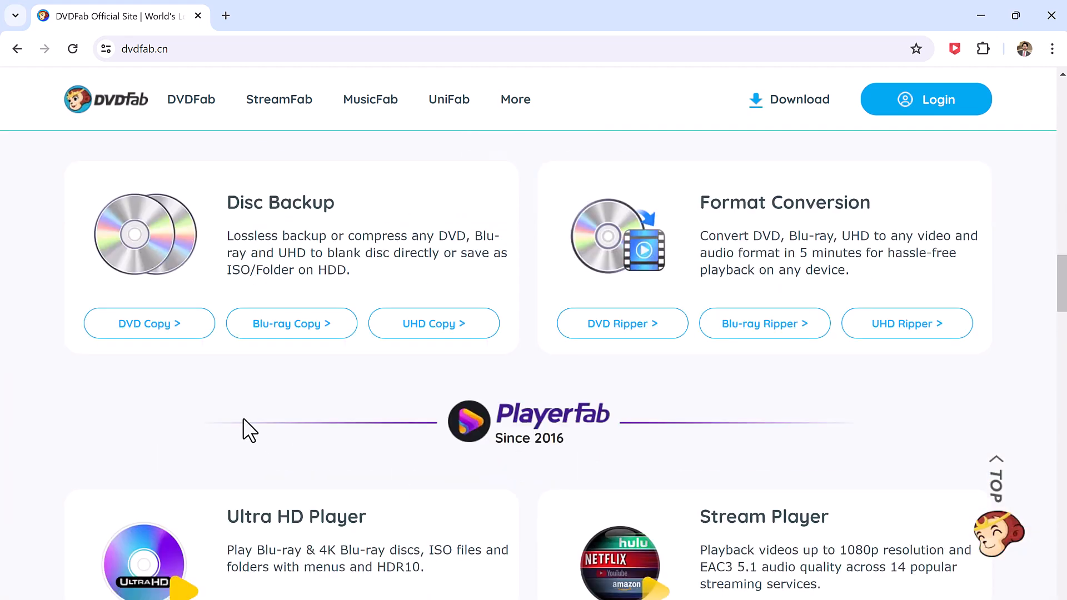
{"action": "scroll", "scroll_direction": "down", "scroll_amount": 3}
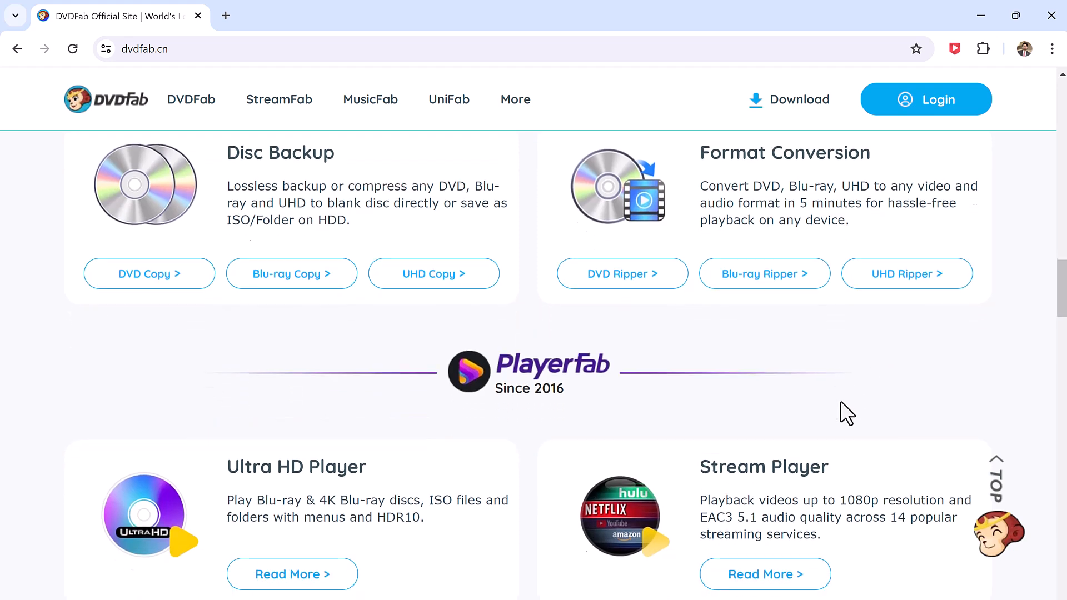
{"action": "scroll", "scroll_direction": "down", "scroll_amount": 3}
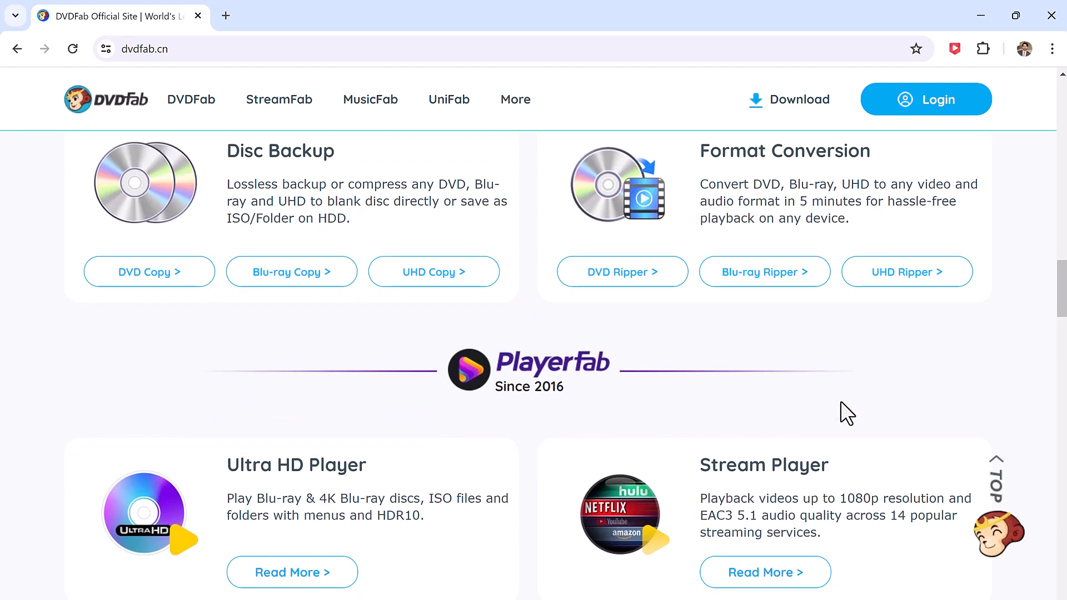
{"action": "scroll", "scroll_direction": "down", "scroll_amount": 3}
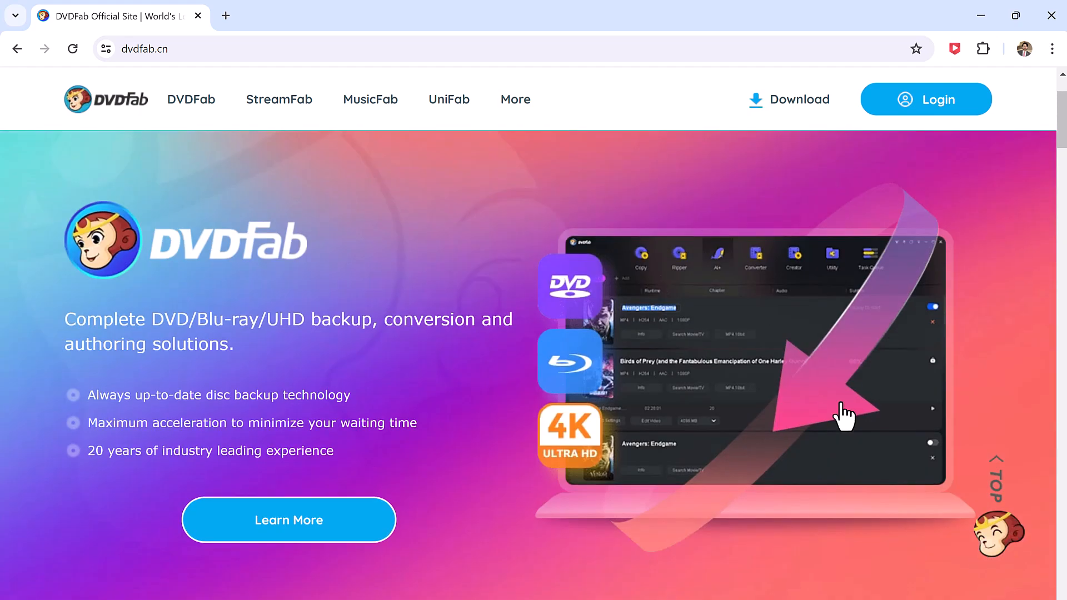
{"action": "scroll", "scroll_direction": "down", "scroll_amount": 3}
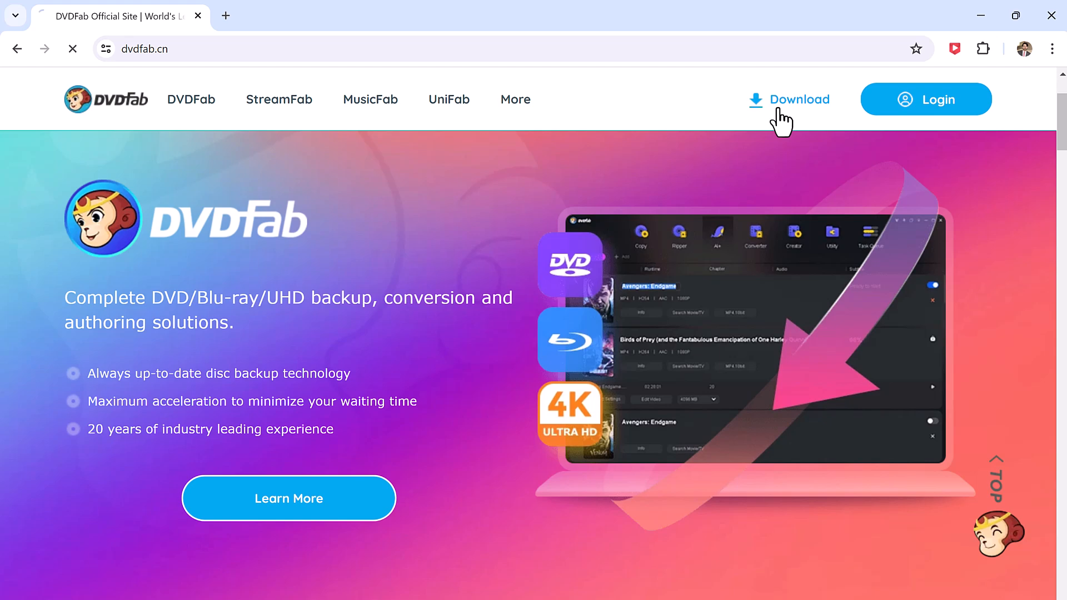
{"action": "left_click", "coordinate": [799, 99]}
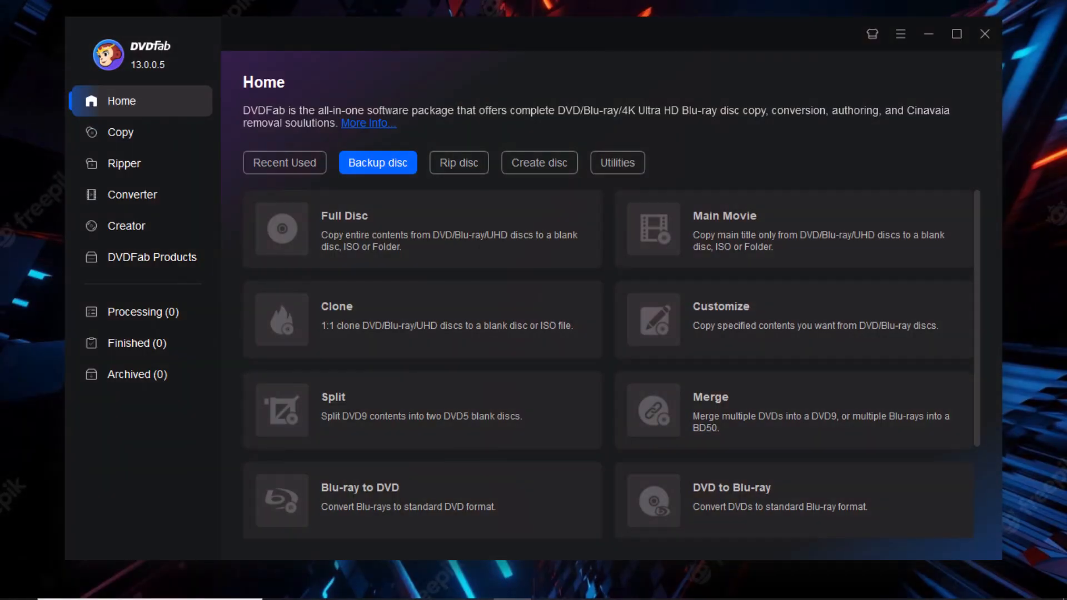
{"action": "mouse_move", "coordinate": [627, 90]}
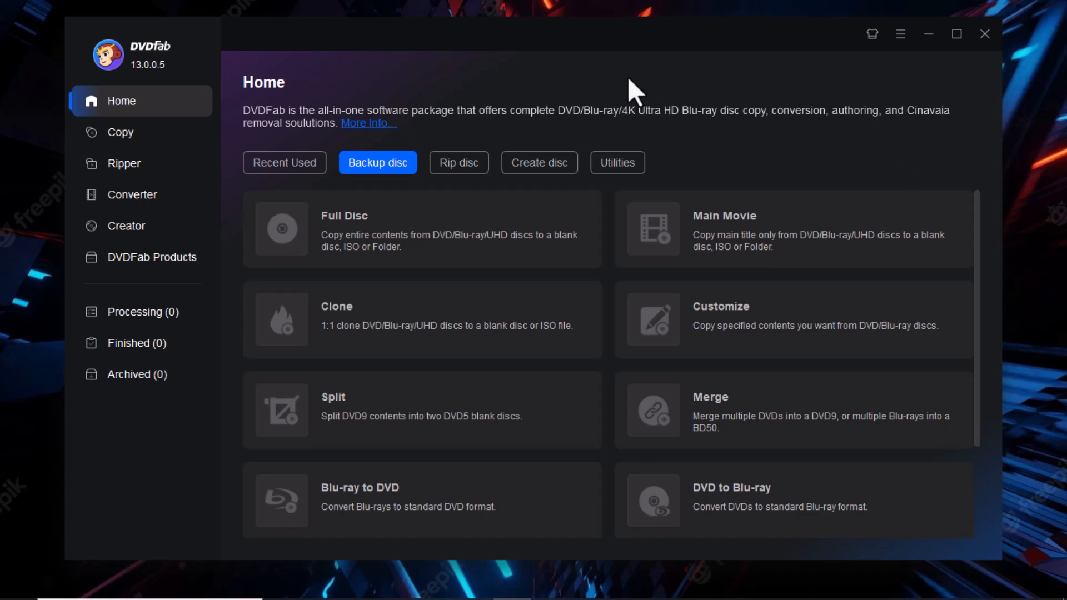
{"action": "mouse_move", "coordinate": [319, 133]}
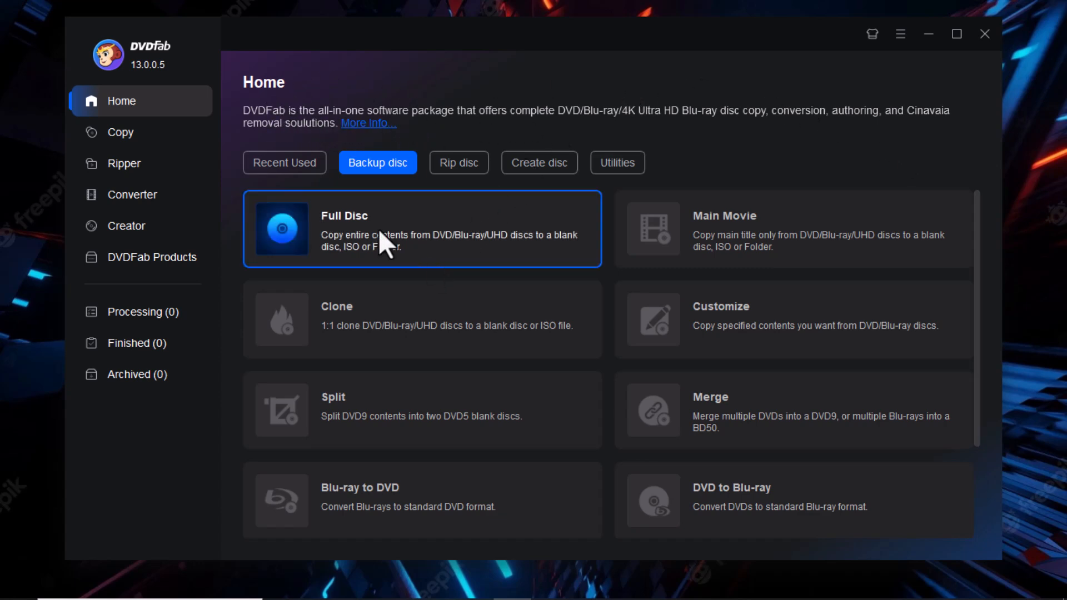
Visit the Copy, Ripper, Creator and DVDFab Products pages, ending back on the Copy module
{"action": "left_click", "coordinate": [121, 132]}
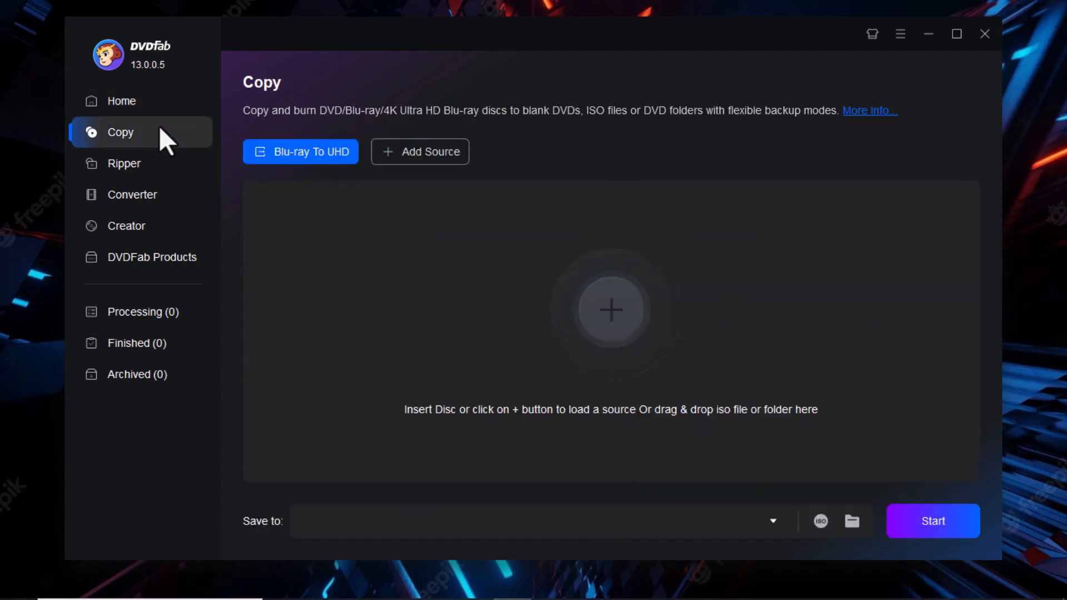
{"action": "left_click", "coordinate": [123, 162]}
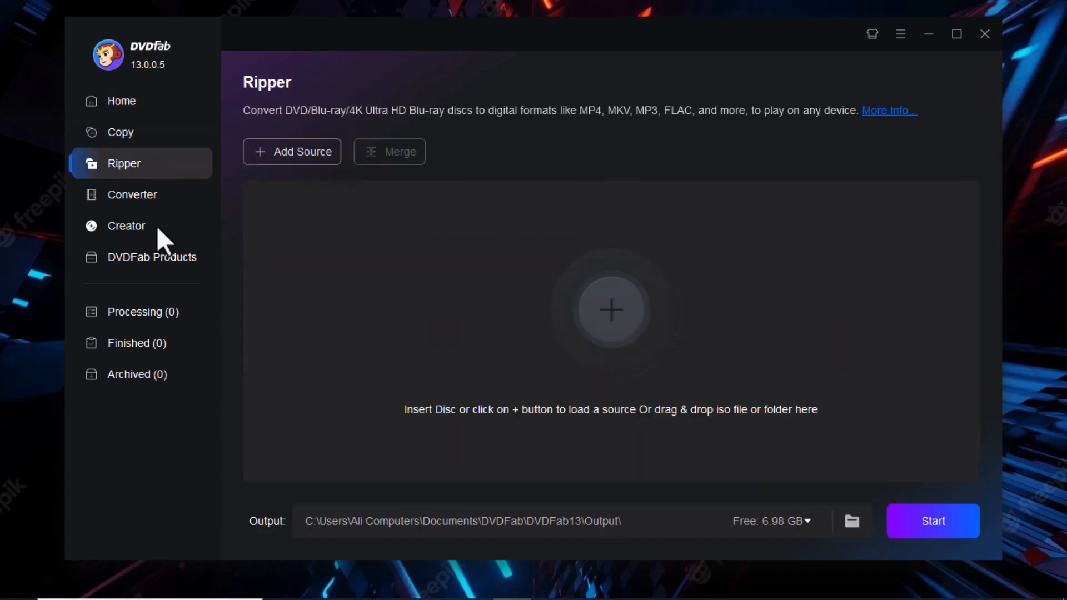
{"action": "left_click", "coordinate": [125, 226]}
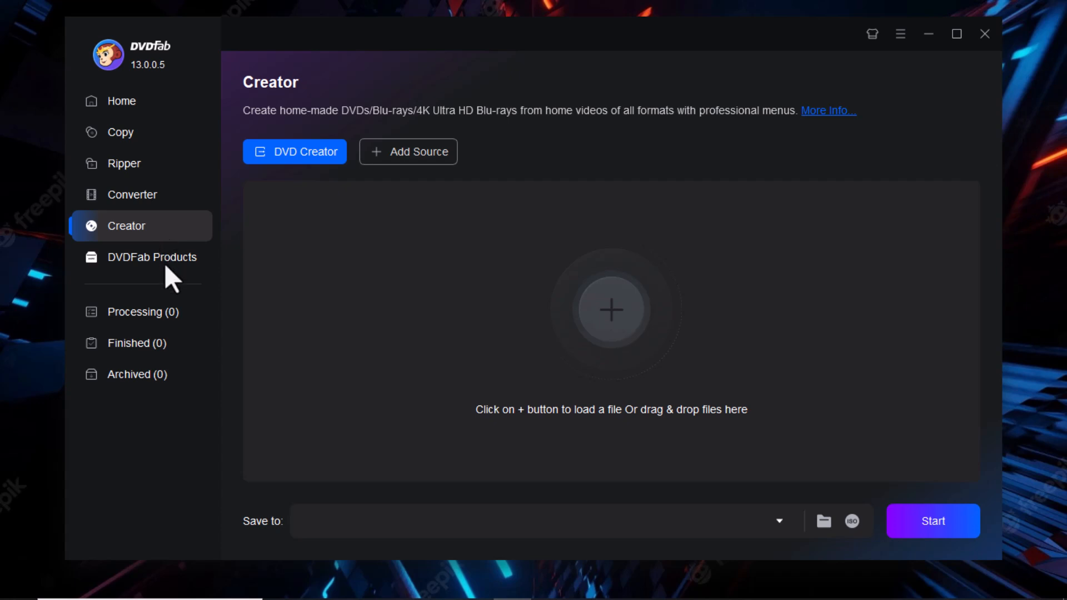
{"action": "left_click", "coordinate": [156, 257]}
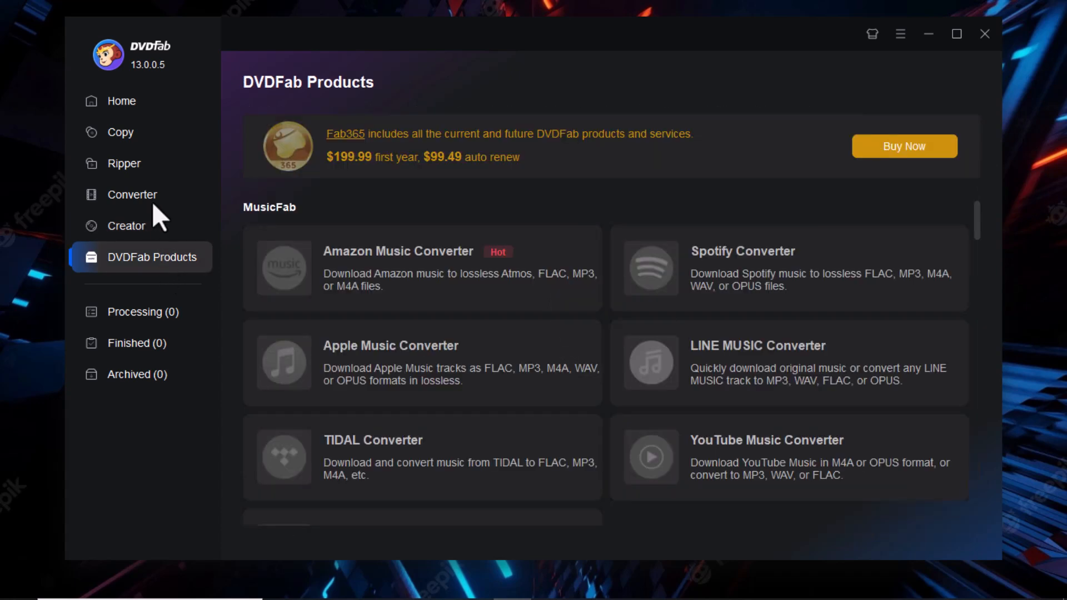
{"action": "left_click", "coordinate": [120, 132]}
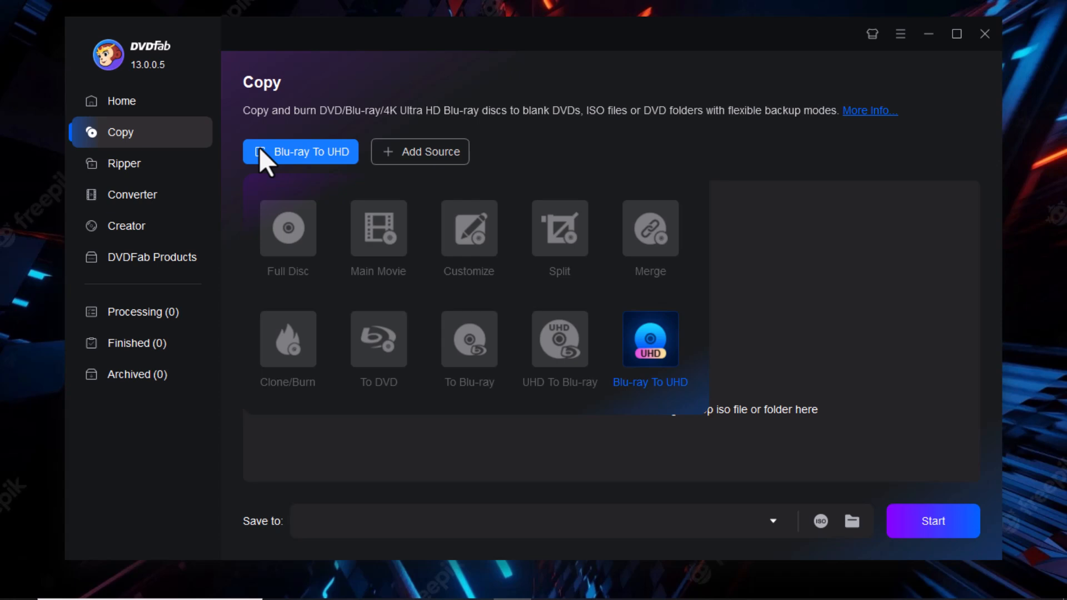
Show the list of copy modes, with Full Disc and Main Movie explained
{"action": "left_click", "coordinate": [286, 228]}
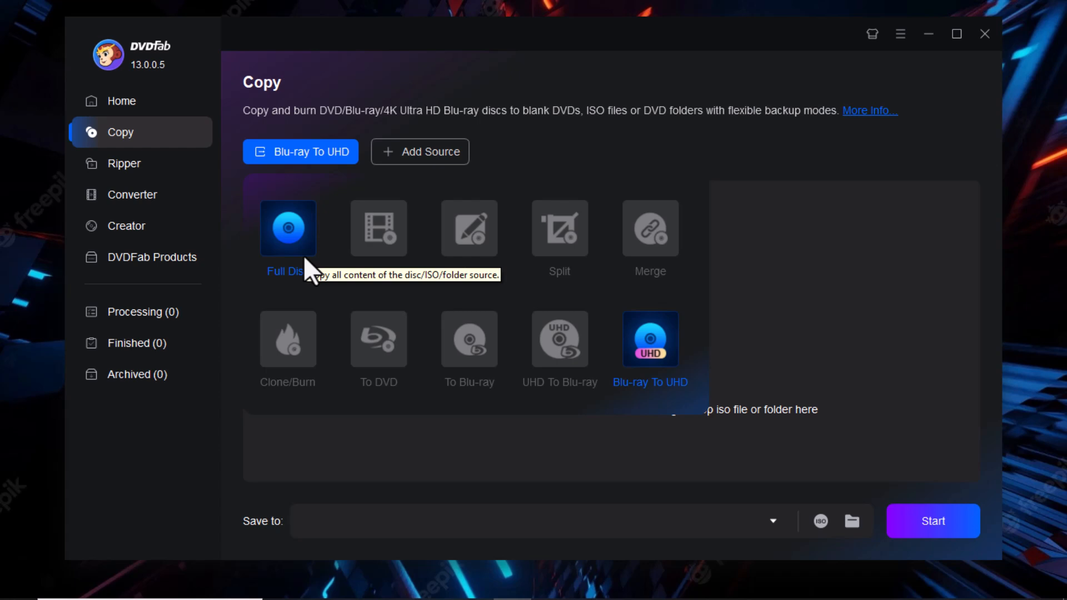
{"action": "left_click", "coordinate": [378, 227]}
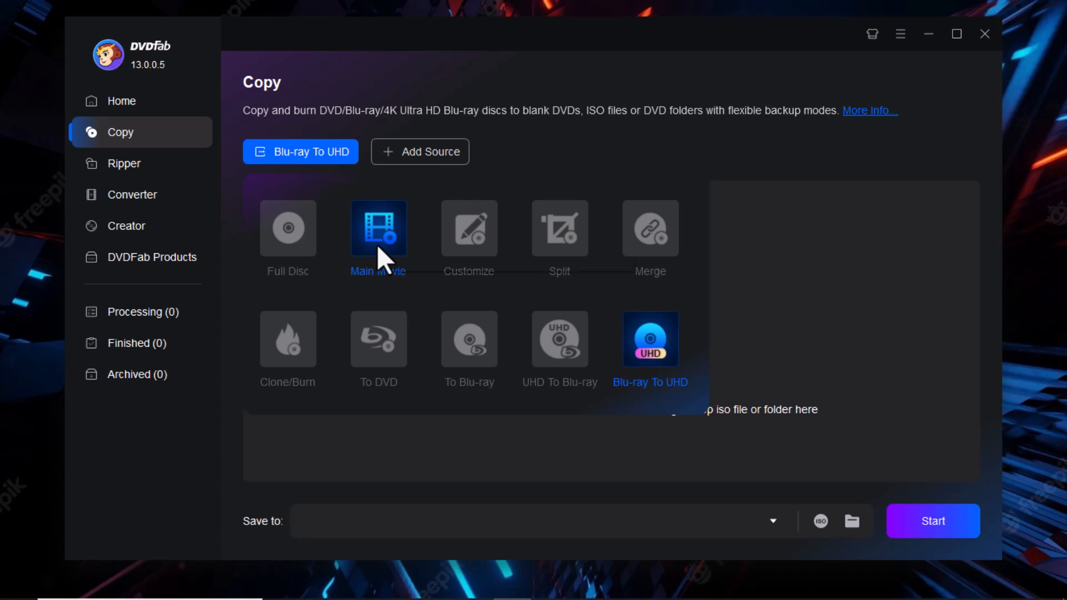
{"action": "mouse_move", "coordinate": [467, 228]}
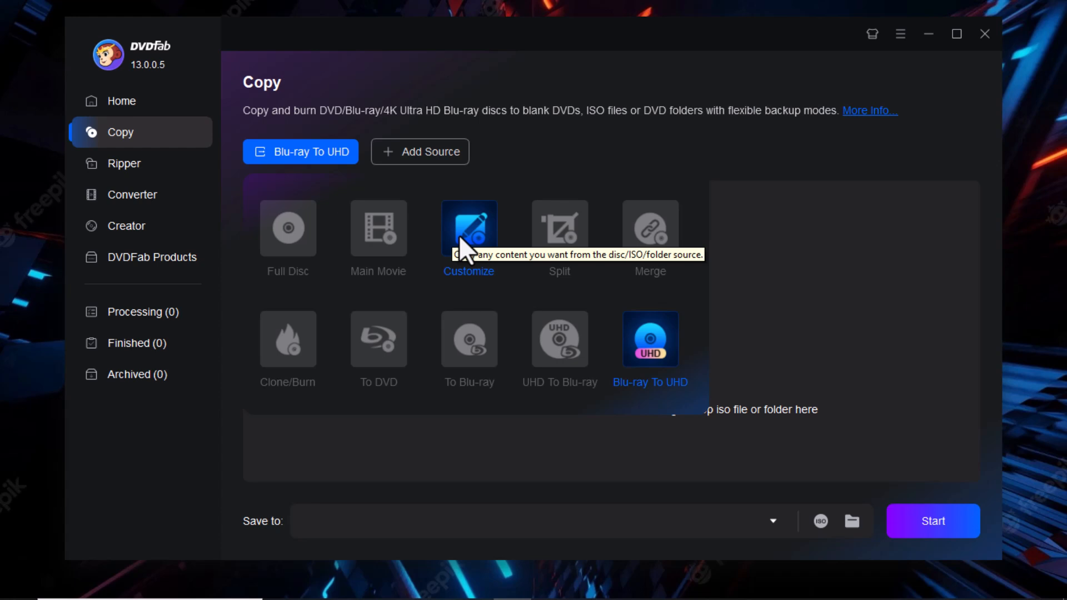
{"action": "mouse_move", "coordinate": [559, 227]}
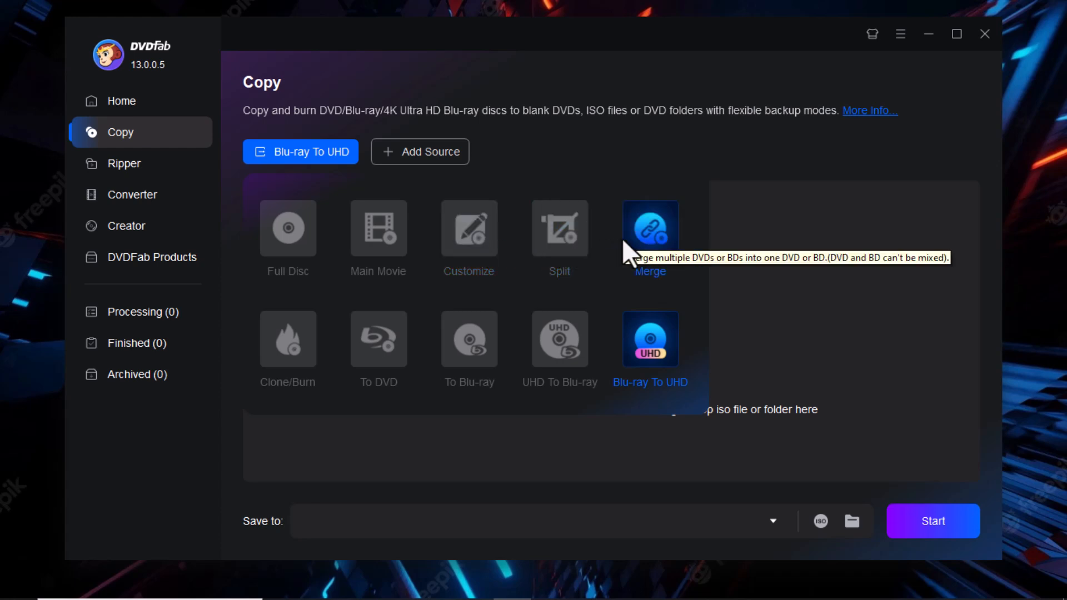
{"action": "mouse_move", "coordinate": [286, 338]}
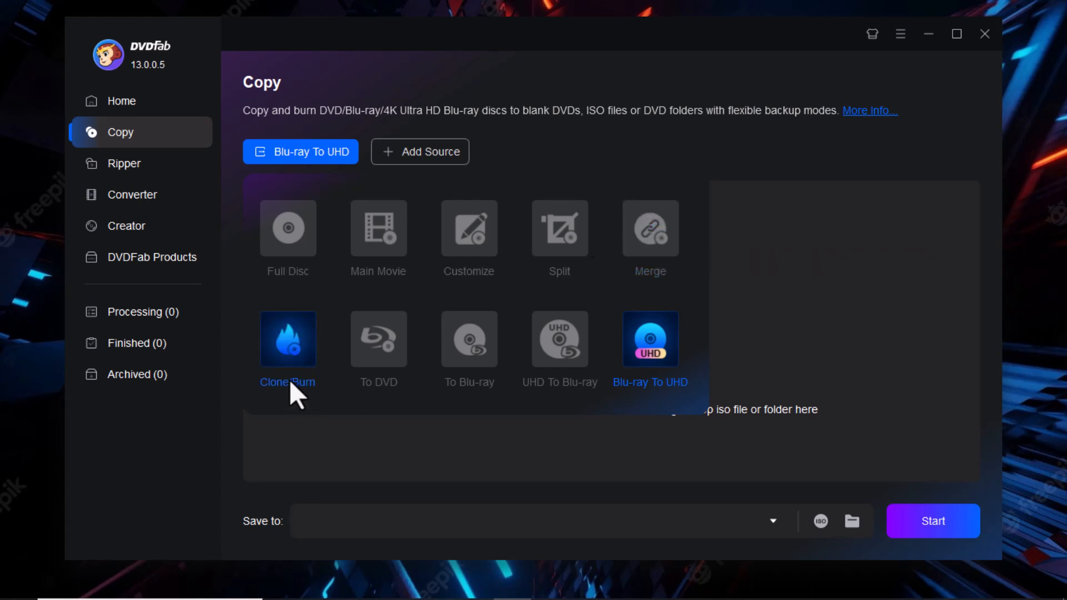
{"action": "mouse_move", "coordinate": [378, 339]}
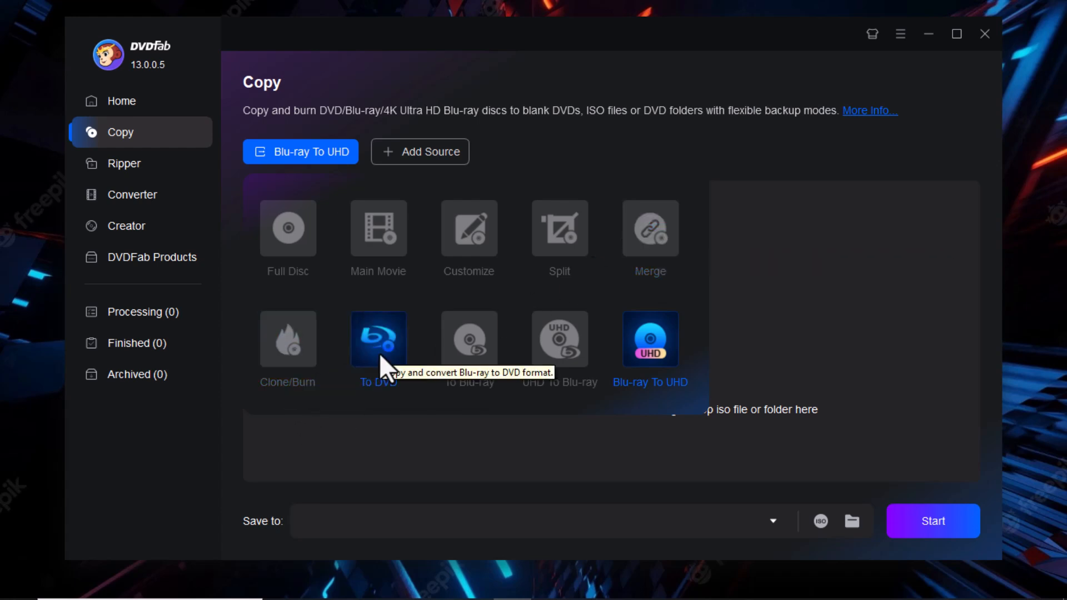
{"action": "mouse_move", "coordinate": [467, 337]}
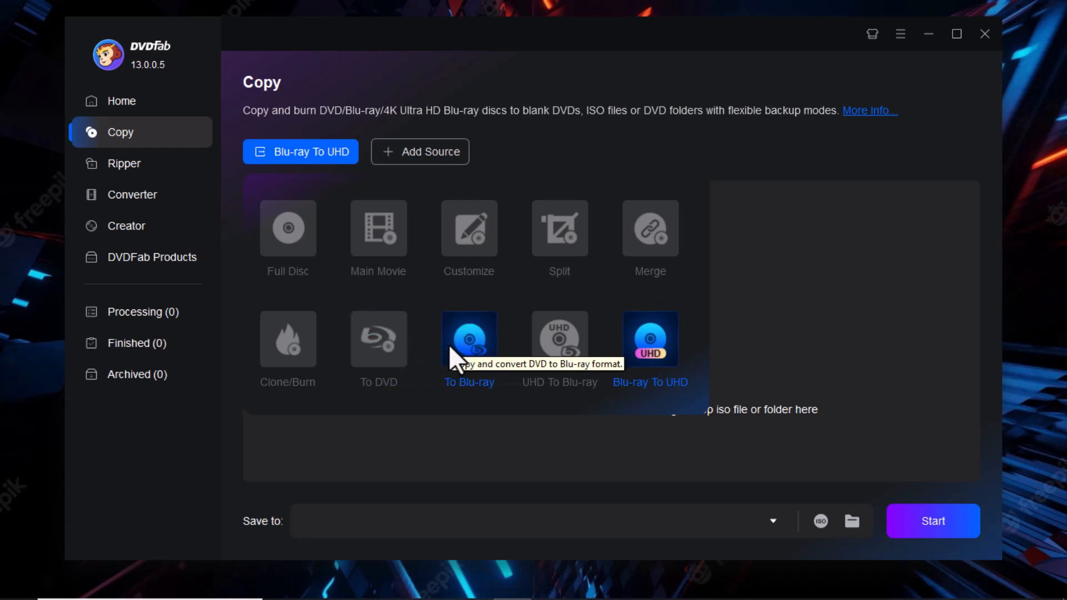
{"action": "mouse_move", "coordinate": [559, 338]}
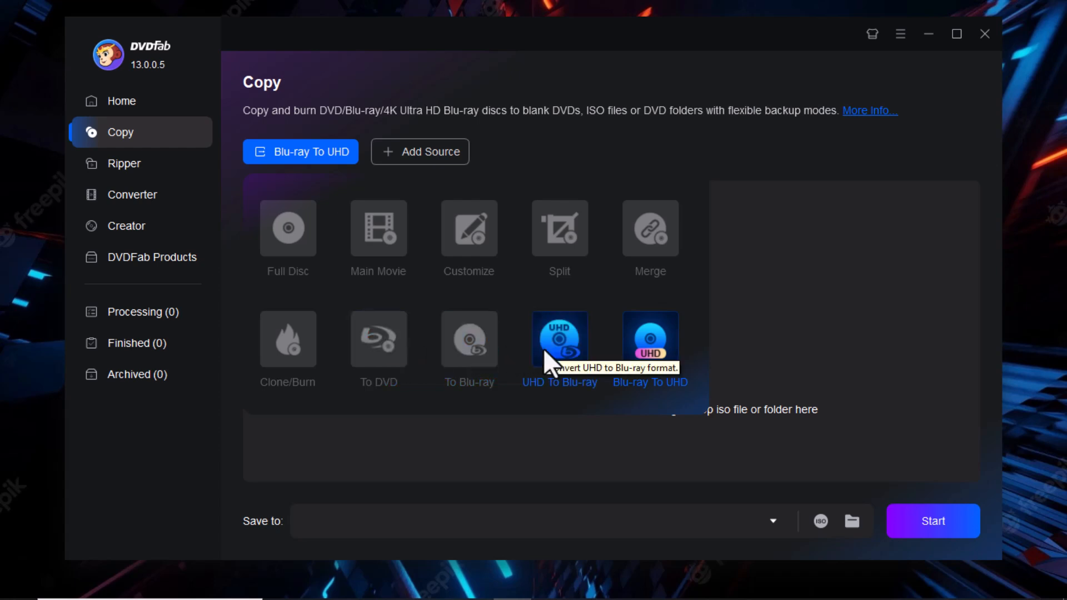
{"action": "mouse_move", "coordinate": [649, 339]}
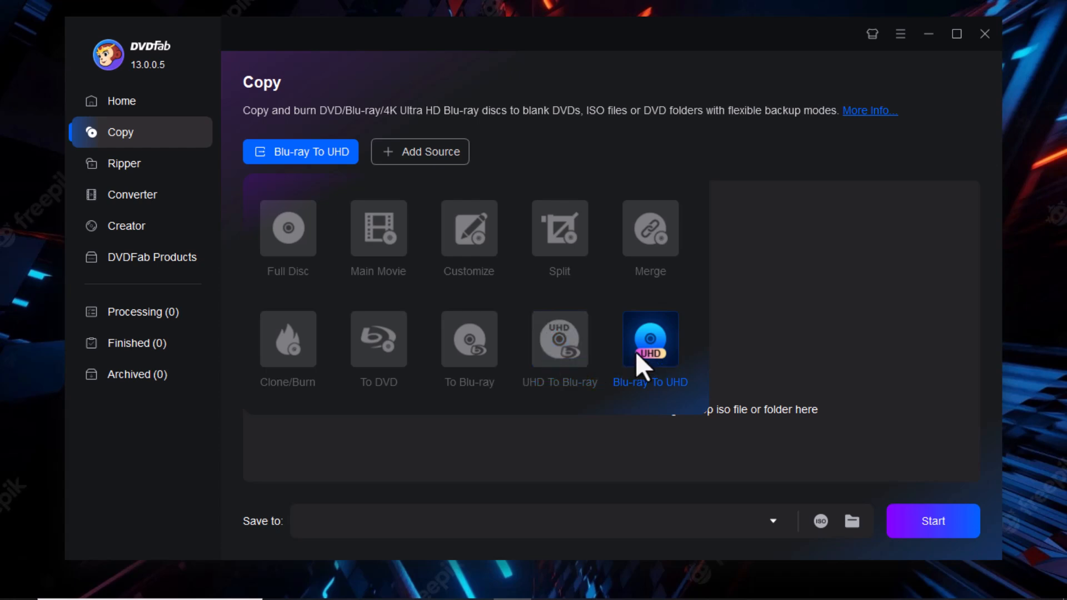
{"action": "mouse_move", "coordinate": [649, 360]}
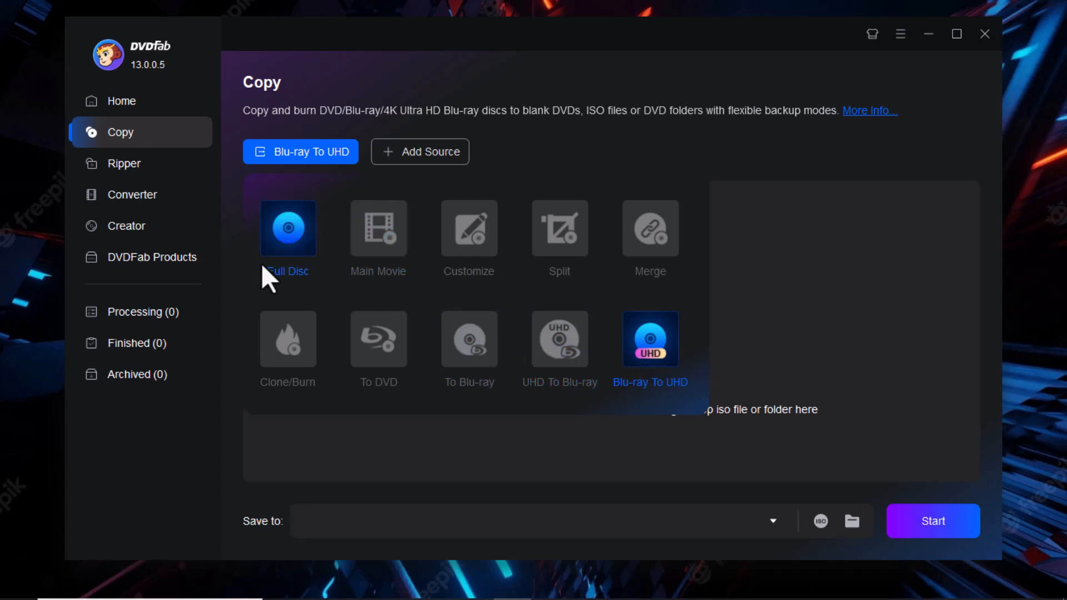
Choose a copy mode and load DVD RW Drive (E:) Strangers as the copy source
{"action": "left_click", "coordinate": [288, 228]}
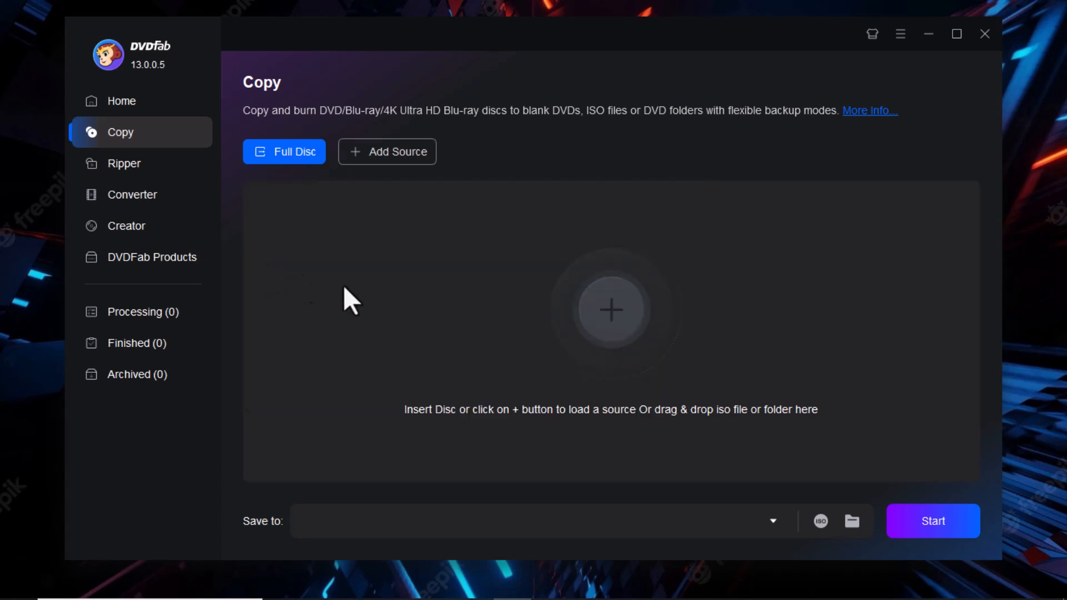
{"action": "left_click", "coordinate": [610, 310]}
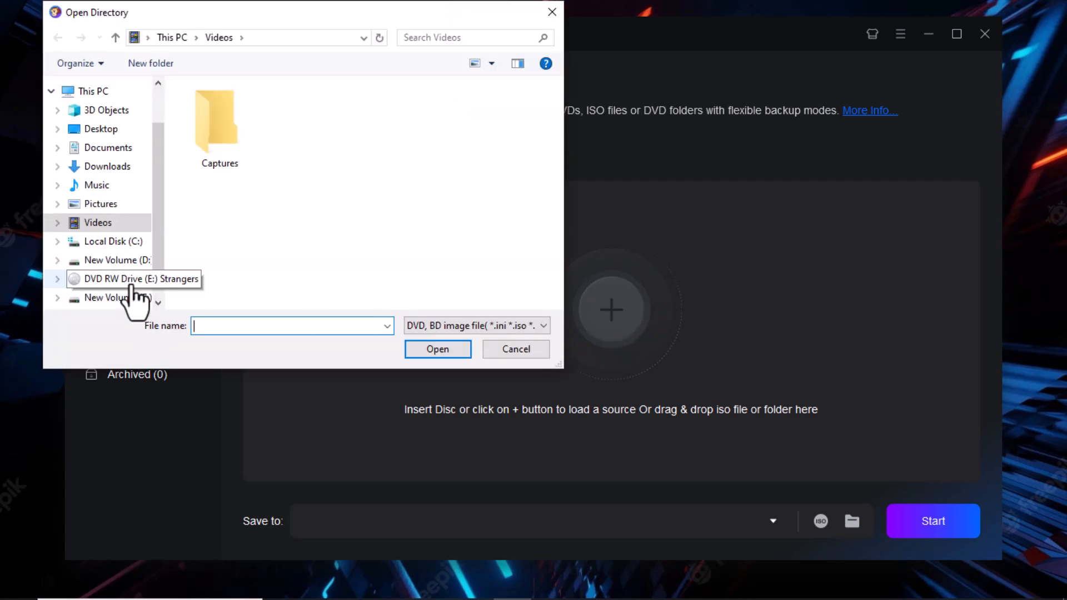
{"action": "double_click", "coordinate": [135, 279]}
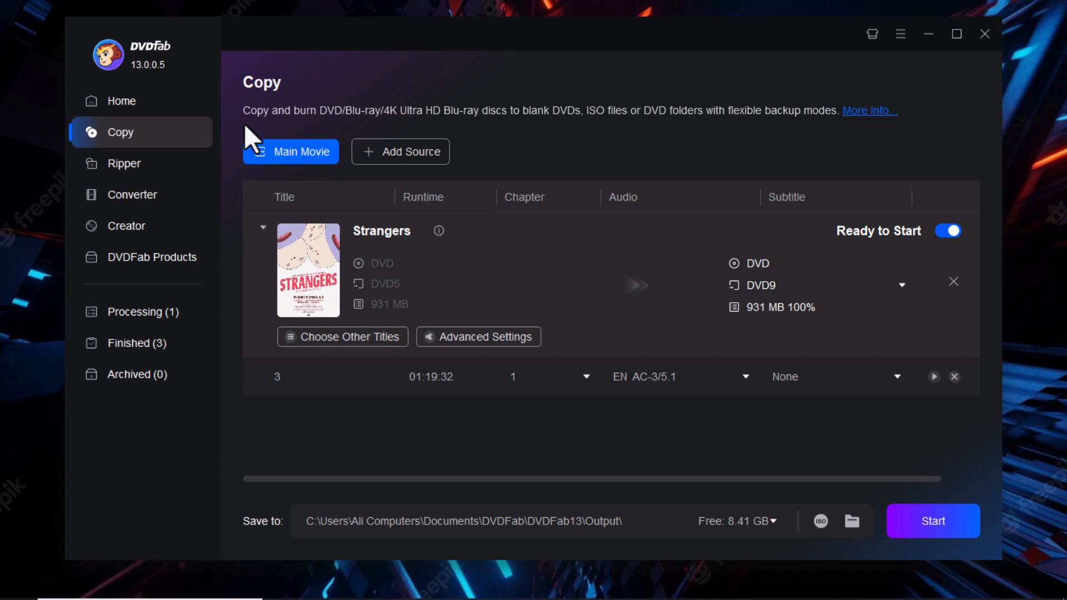
{"action": "mouse_move", "coordinate": [438, 231]}
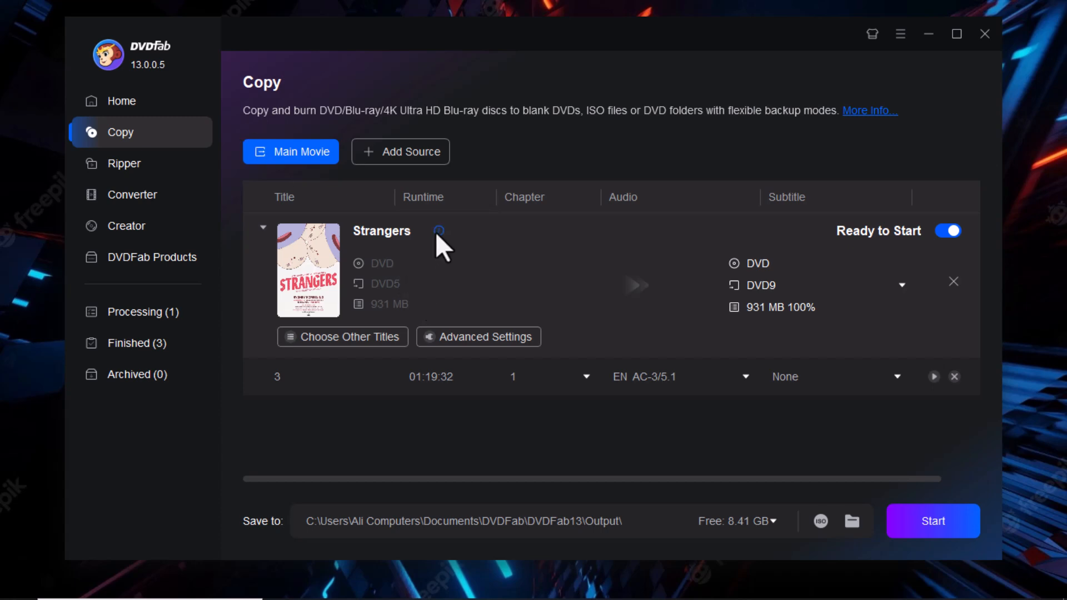
View the Strangers disc's technical information, which reports no copy protections found
{"action": "left_click", "coordinate": [437, 231]}
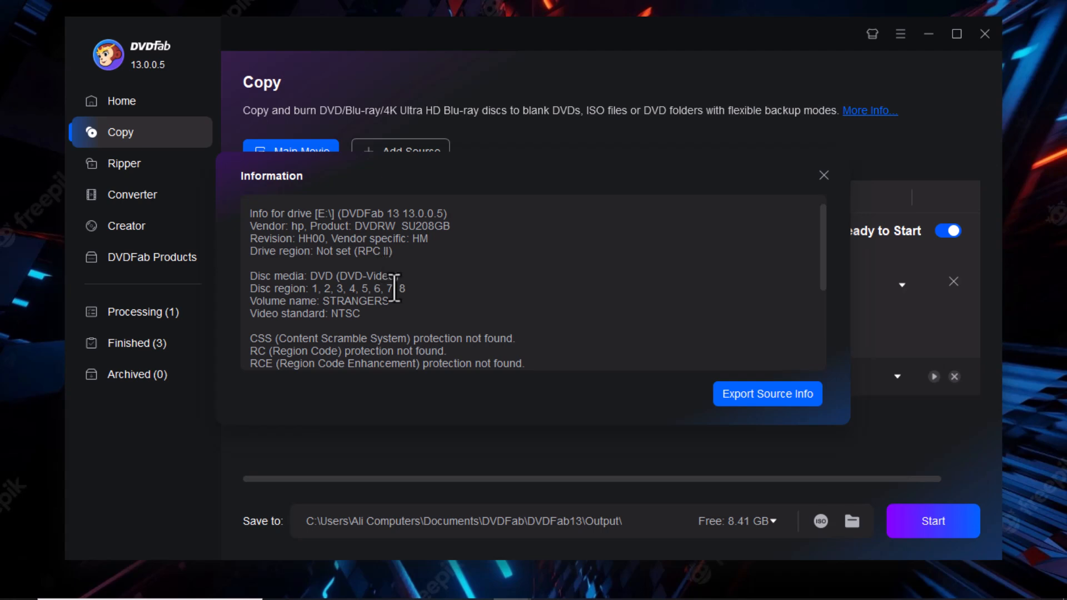
{"action": "scroll", "scroll_direction": "down", "scroll_amount": 3}
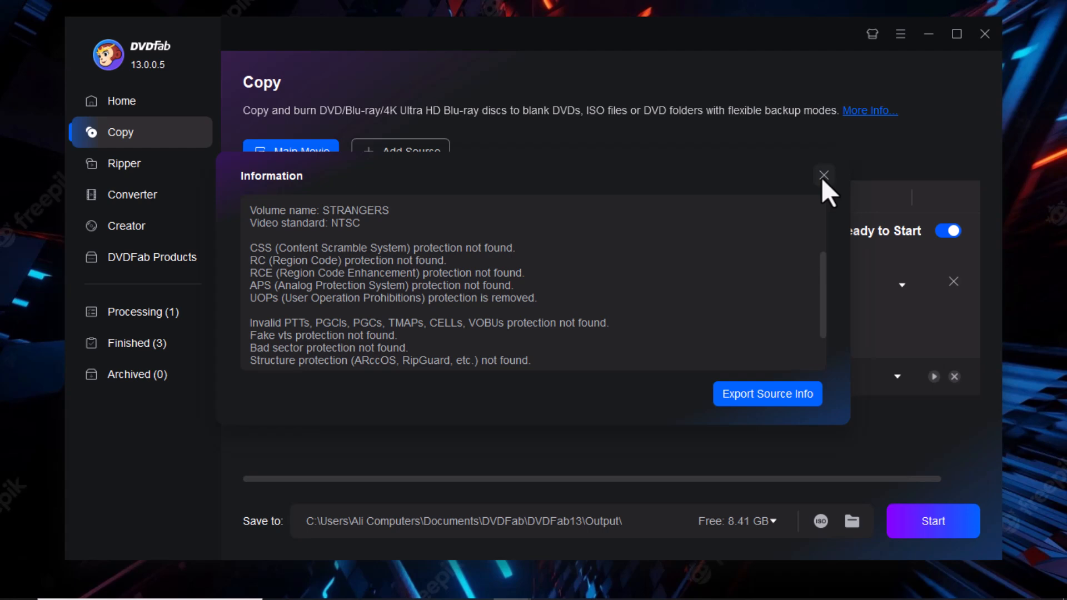
Close the disc information to return to the Strangers Main Movie copy task
{"action": "left_click", "coordinate": [824, 174]}
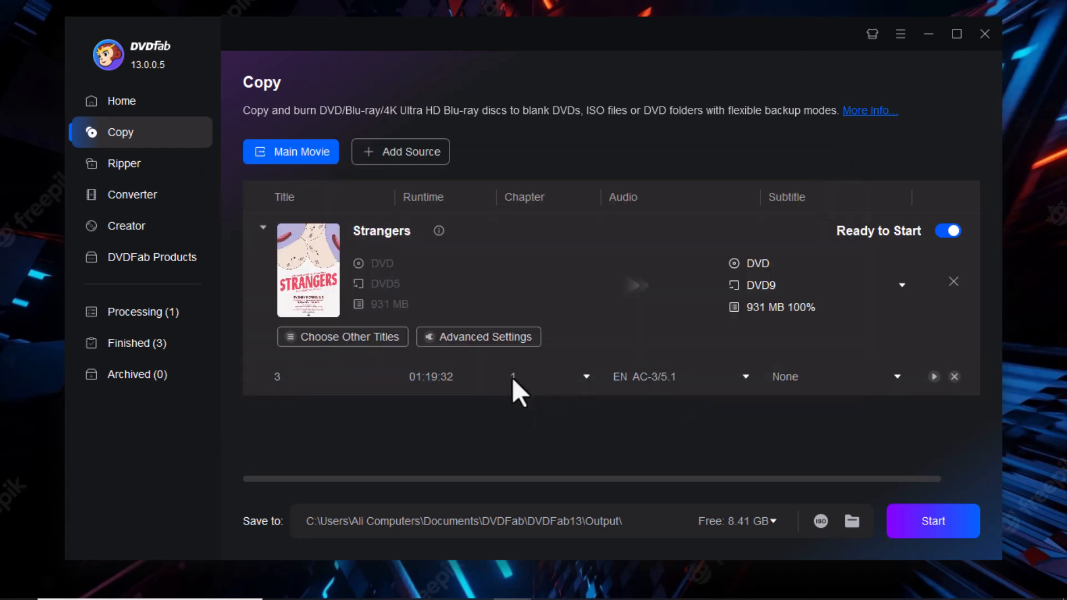
{"action": "mouse_move", "coordinate": [728, 394]}
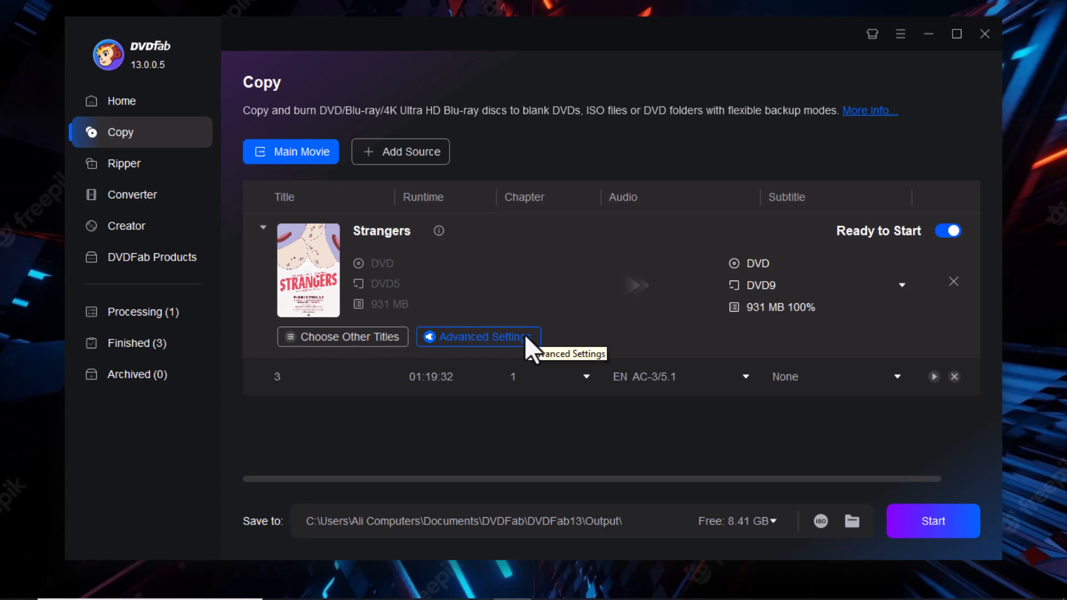
{"action": "left_click", "coordinate": [478, 336]}
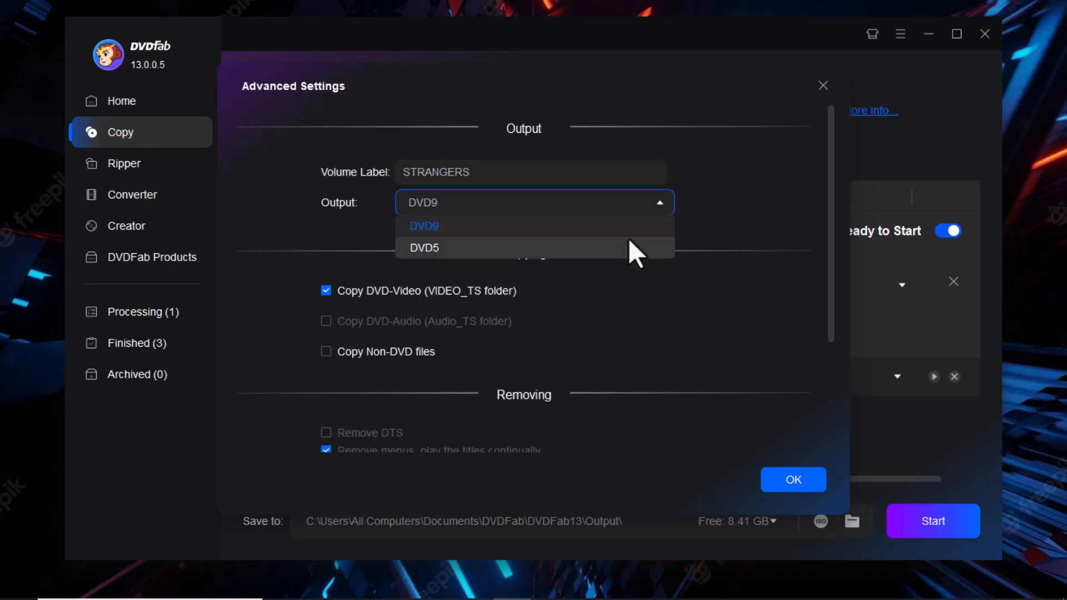
{"action": "left_click", "coordinate": [423, 226]}
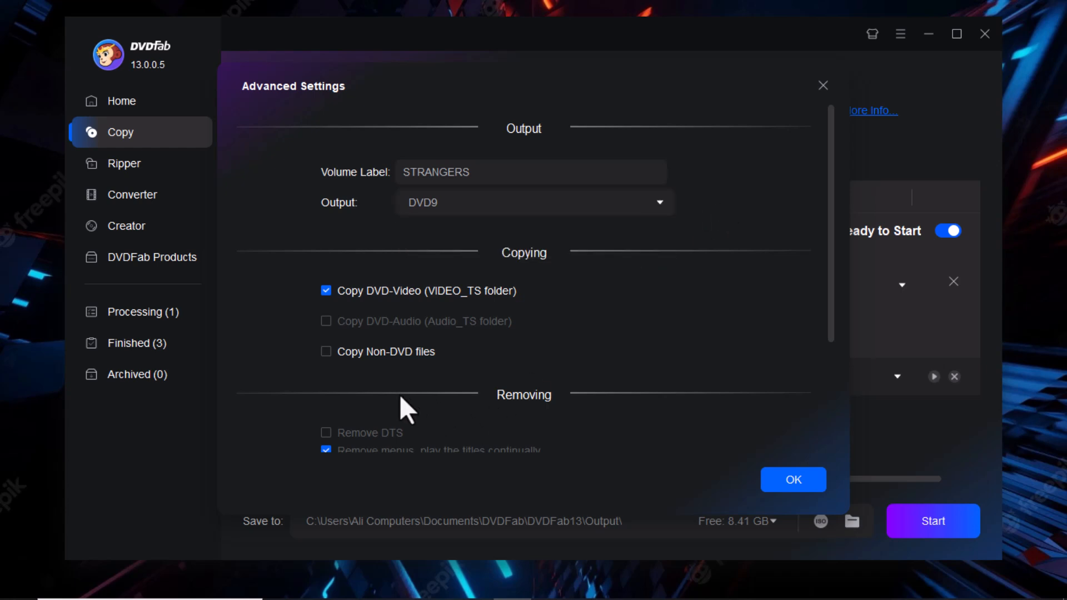
{"action": "mouse_move", "coordinate": [405, 401]}
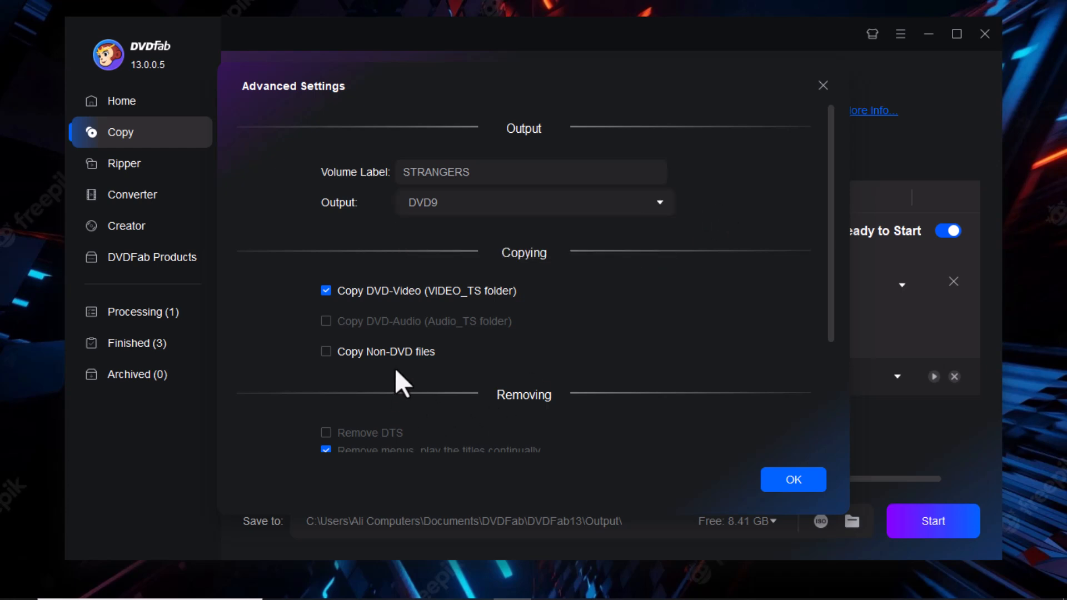
{"action": "scroll", "scroll_direction": "down", "scroll_amount": 3}
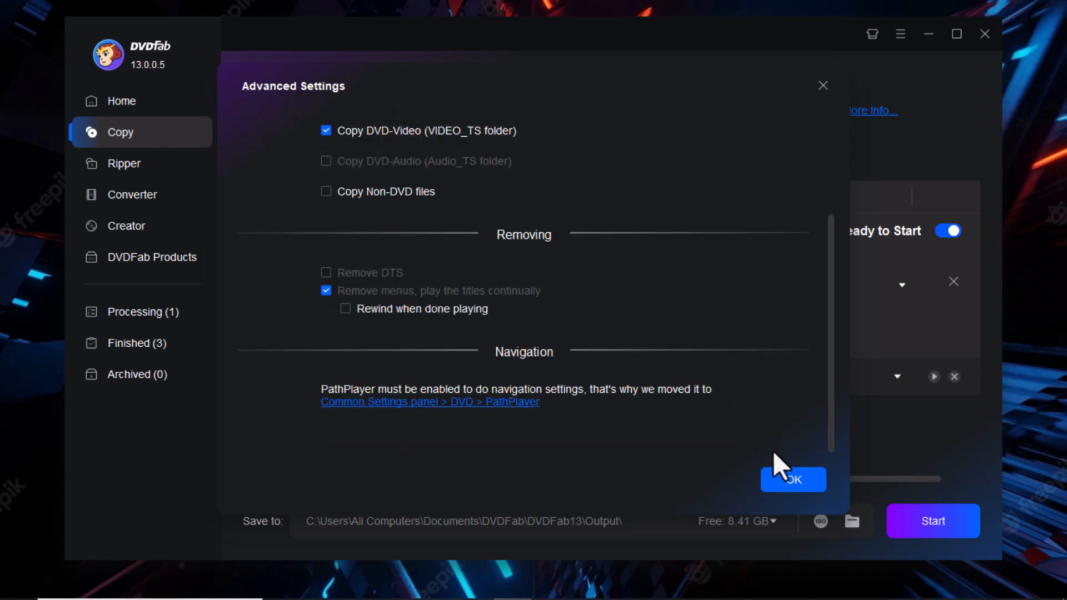
{"action": "left_click", "coordinate": [792, 480]}
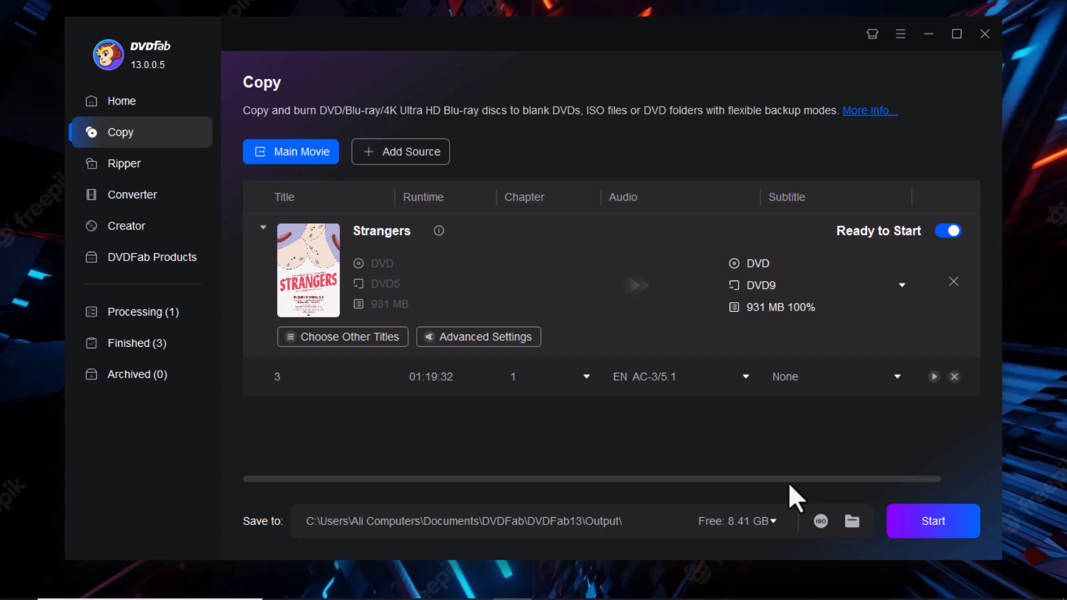
{"action": "mouse_move", "coordinate": [788, 494]}
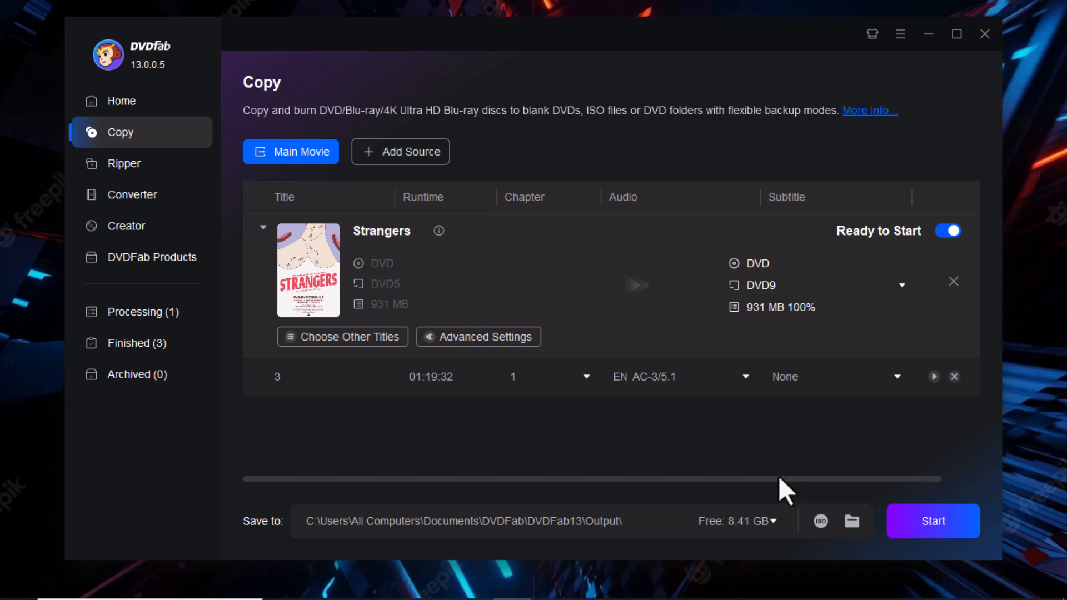
{"action": "mouse_move", "coordinate": [783, 493]}
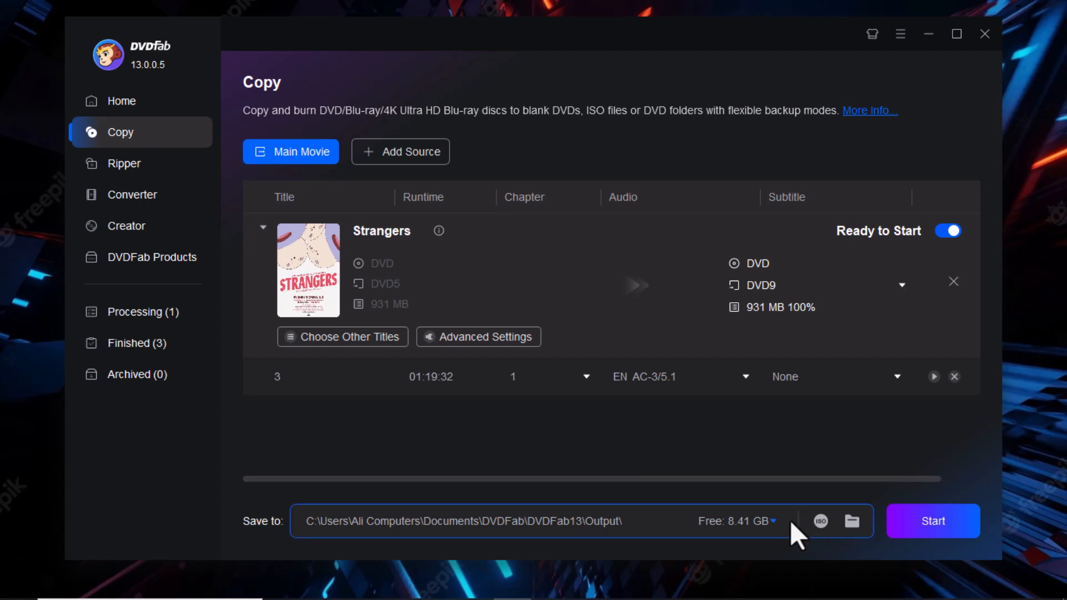
{"action": "mouse_move", "coordinate": [779, 537]}
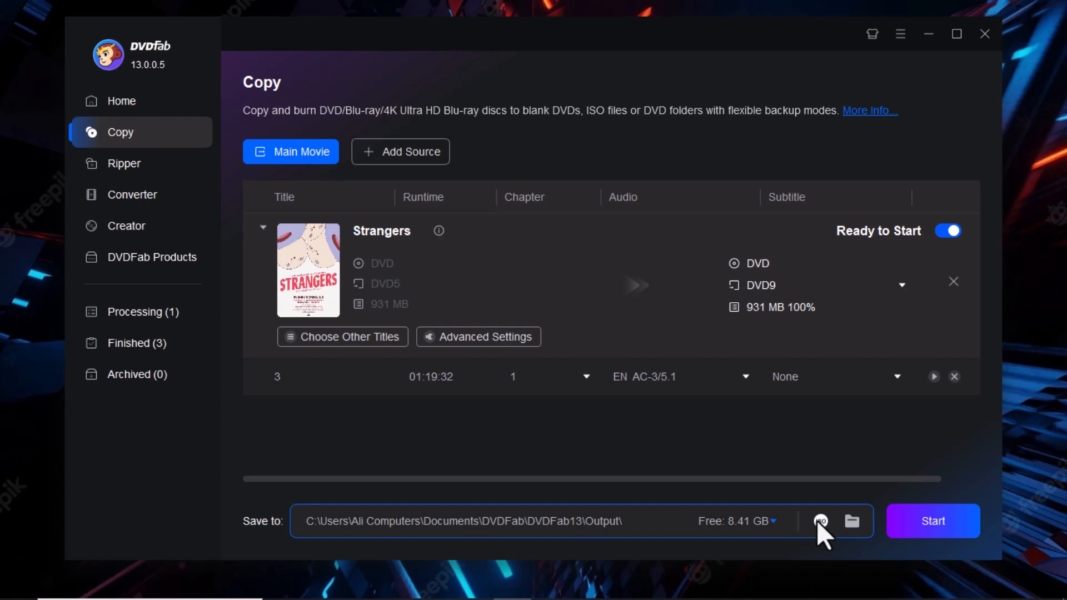
{"action": "mouse_move", "coordinate": [821, 521]}
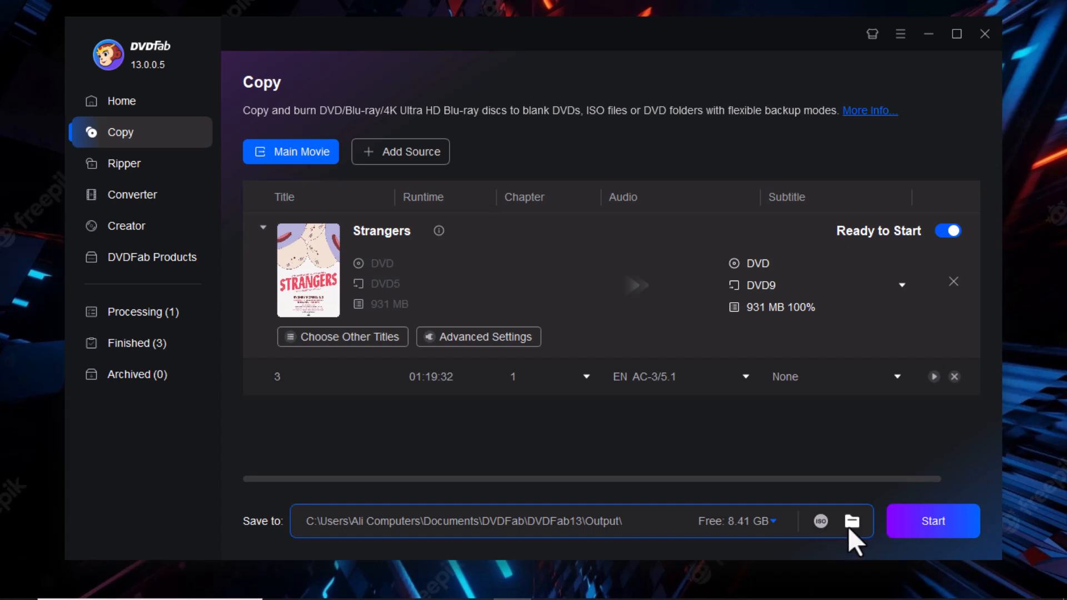
{"action": "mouse_move", "coordinate": [849, 521]}
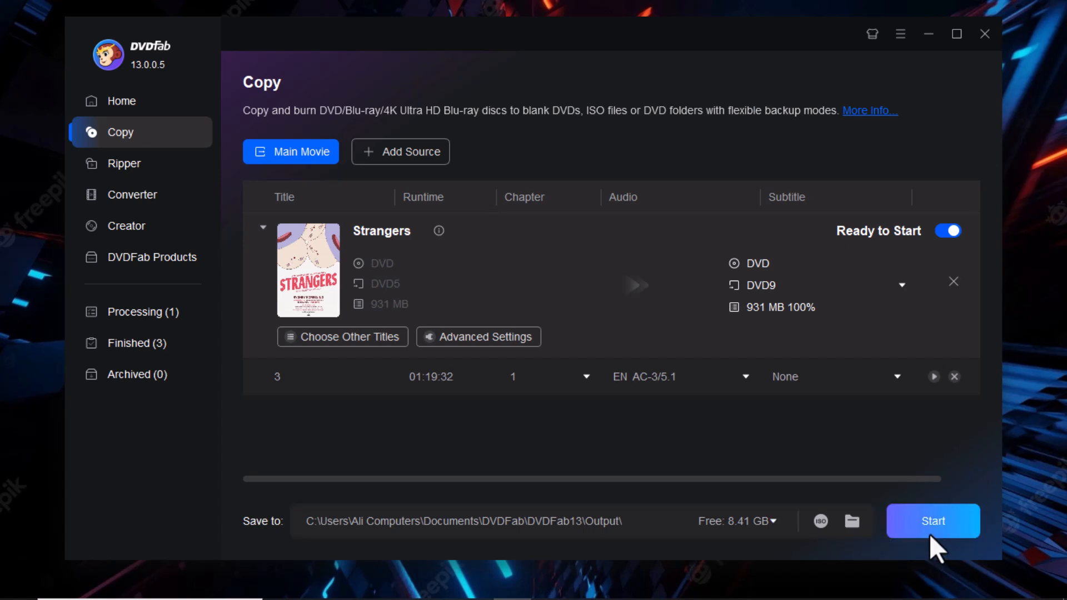
Start the Strangers main movie copy and acknowledge the Process Completed Successfully message
{"action": "left_click", "coordinate": [932, 520]}
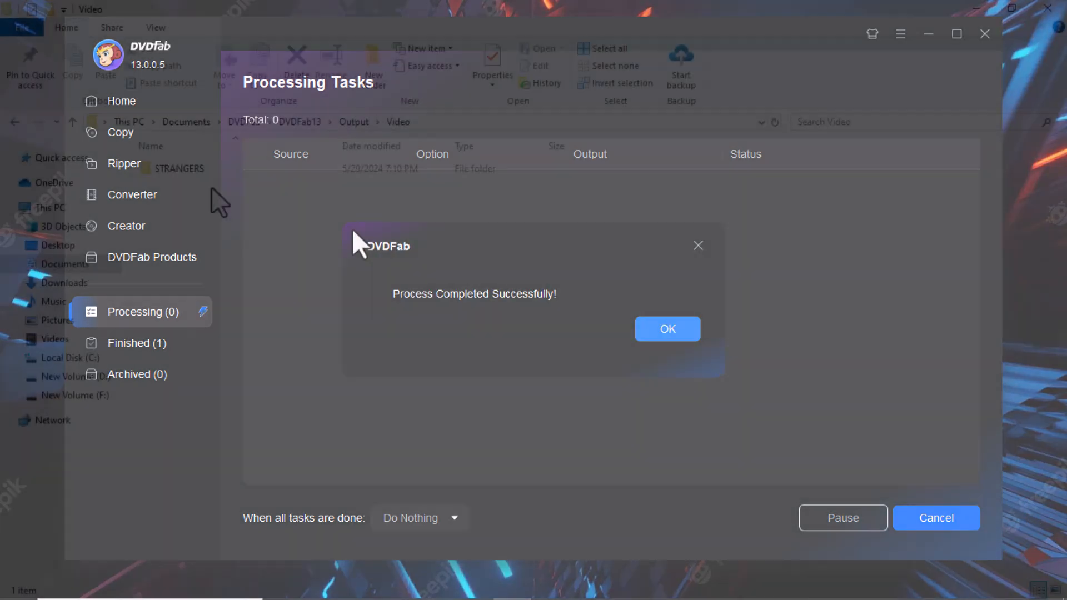
{"action": "left_click", "coordinate": [666, 329]}
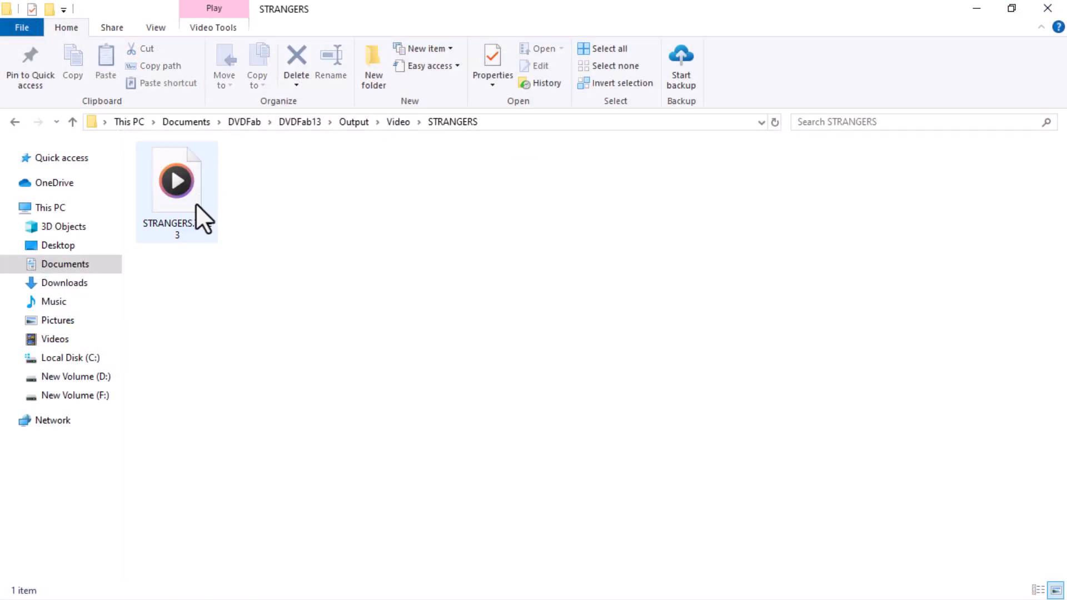
Play STRANGERS.Title 3 in VLC, skip to about 41 minutes, then close the player
{"action": "double_click", "coordinate": [176, 180]}
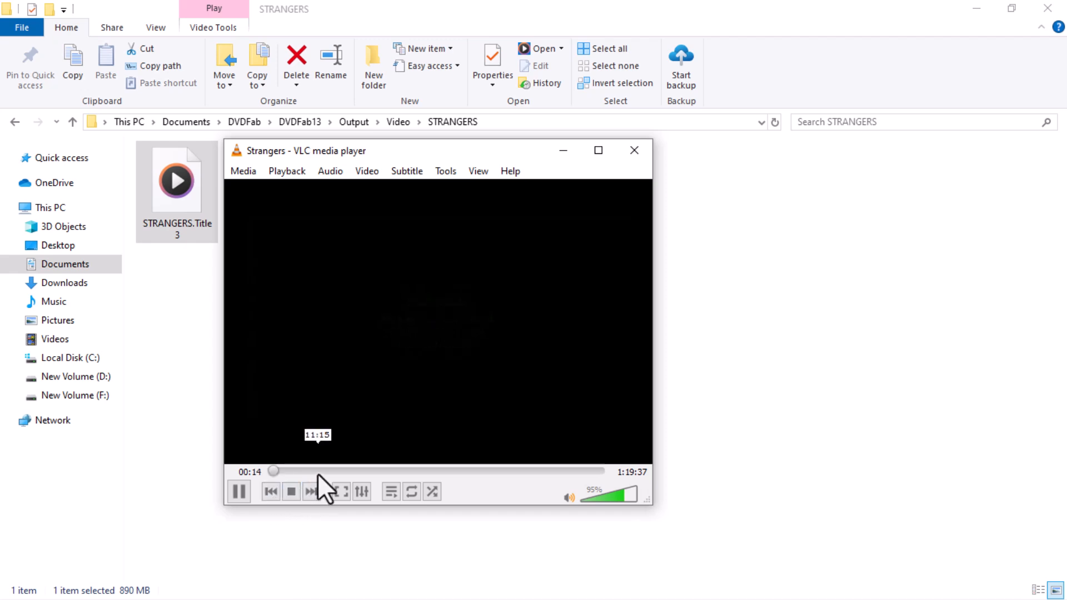
{"action": "left_click_drag", "start_coordinate": [274, 471], "coordinate": [320, 471]}
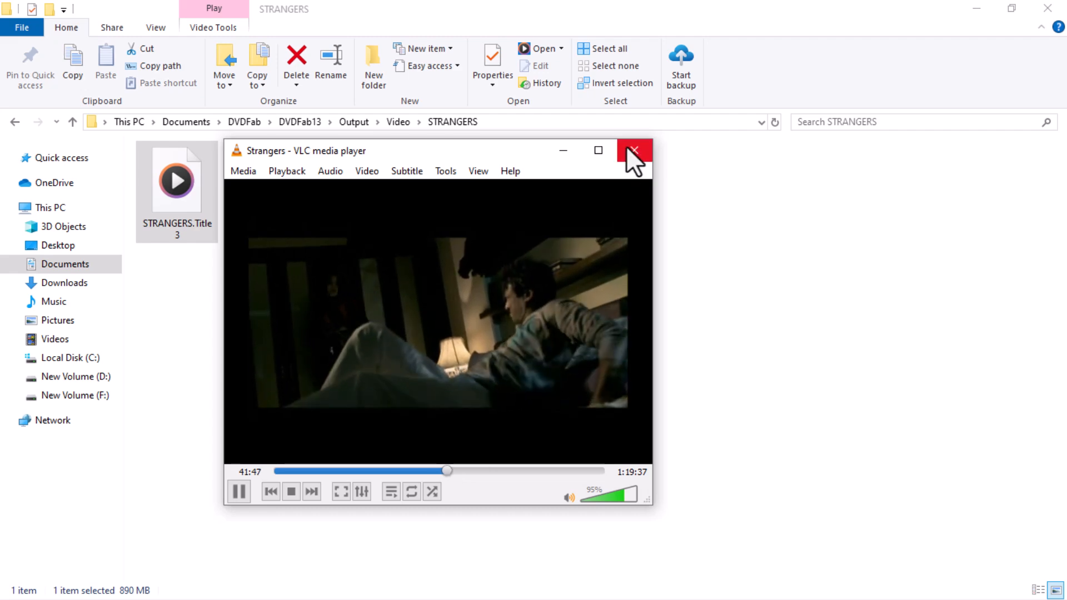
{"action": "left_click", "coordinate": [632, 150]}
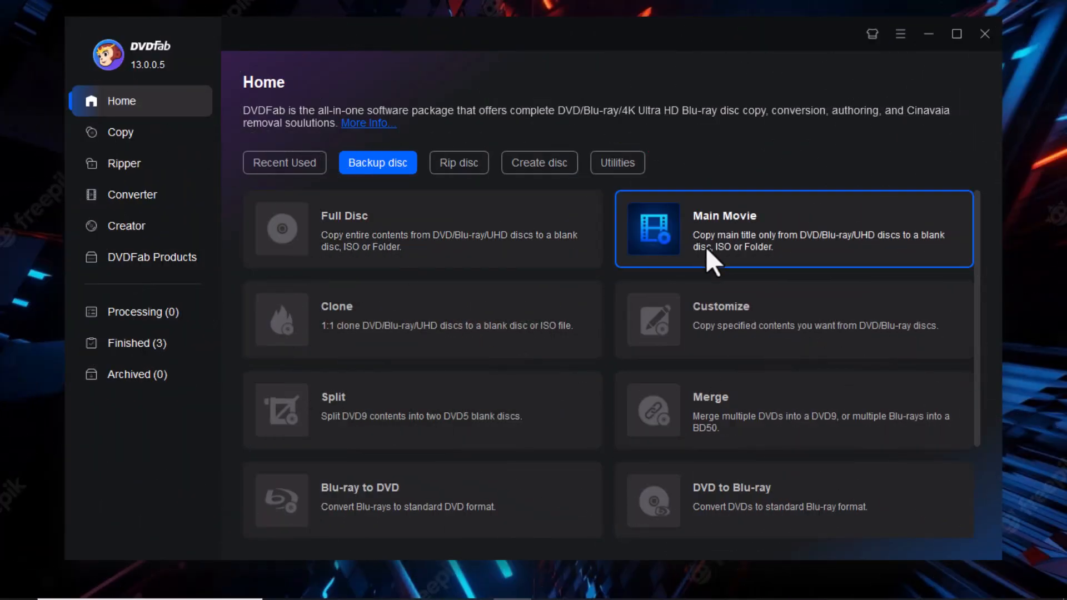
{"action": "mouse_move", "coordinate": [596, 176]}
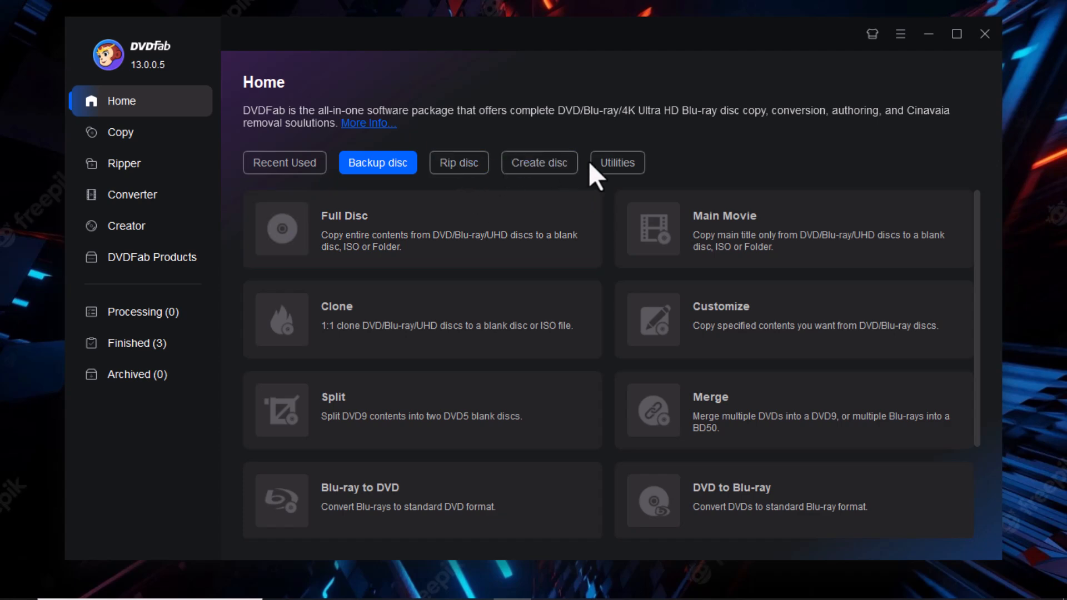
Show the Create disc options: DVD Creator, Blu-ray Creator and UHD Creator
{"action": "left_click", "coordinate": [538, 162]}
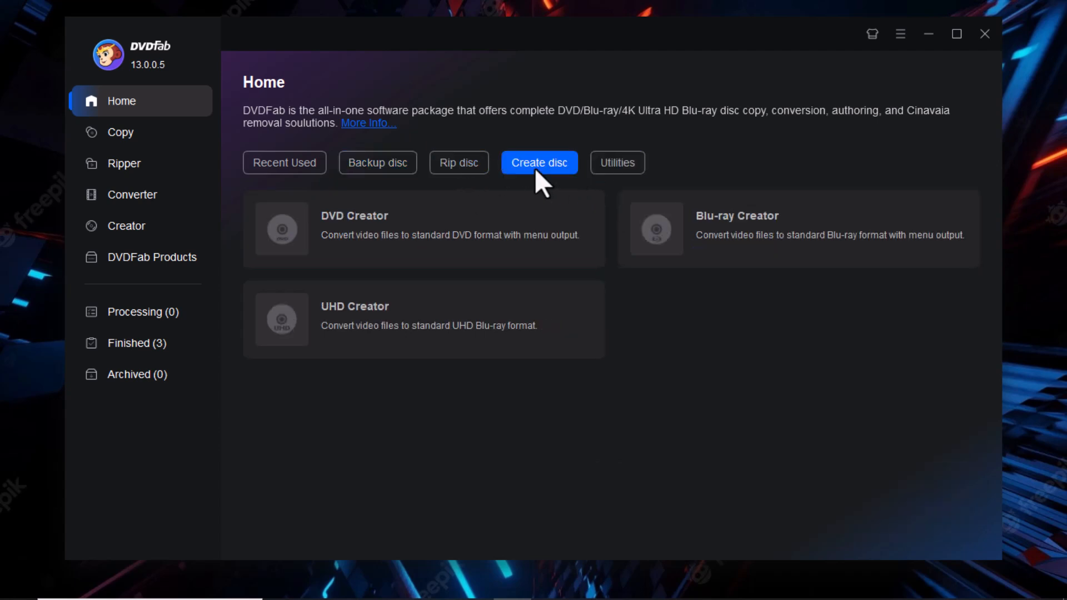